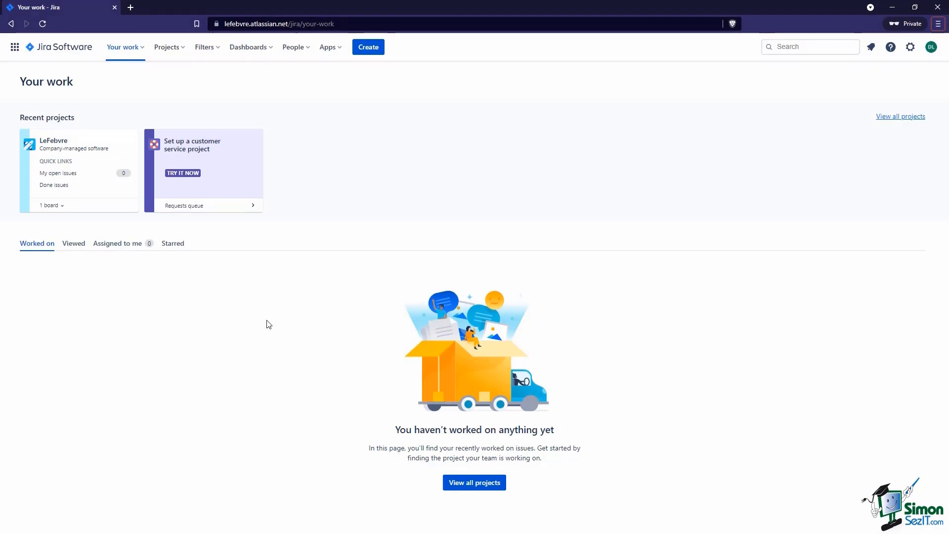
mouse_move(174, 75)
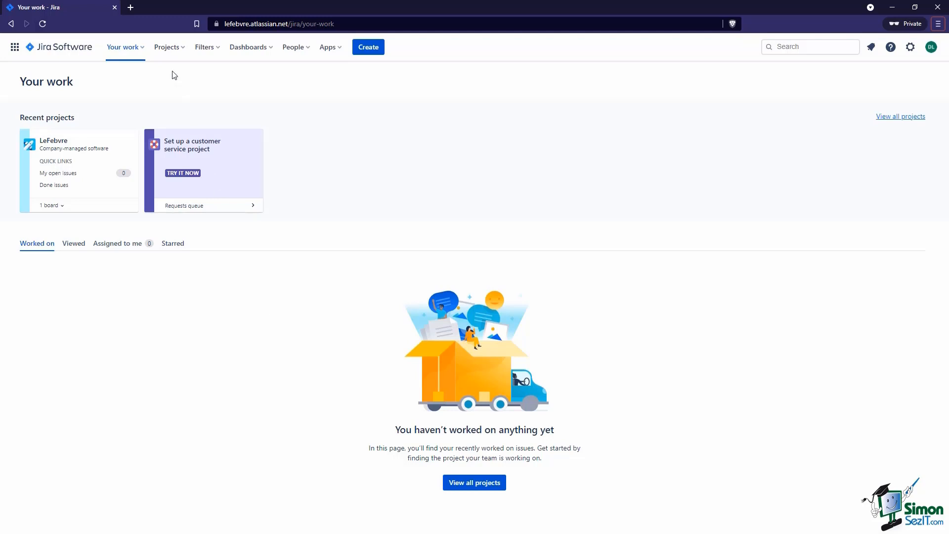
Open the Projects menu listing the starred LeFebvre project.
click(167, 48)
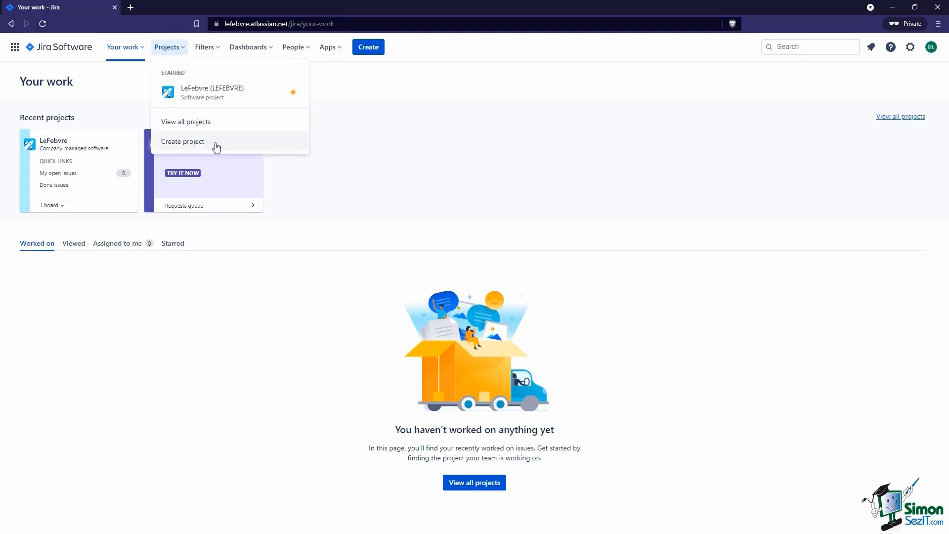
Start creating a new project from the Projects menu.
click(183, 141)
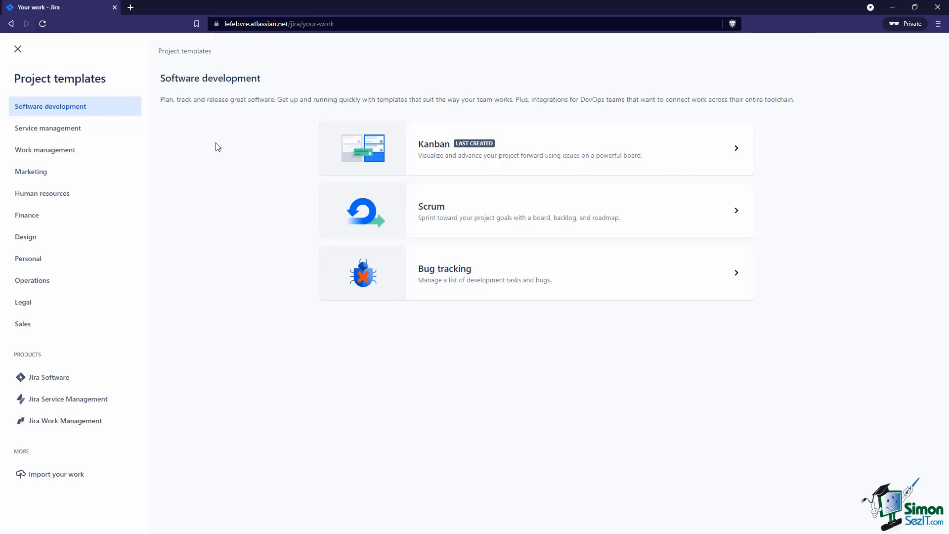
mouse_move(229, 150)
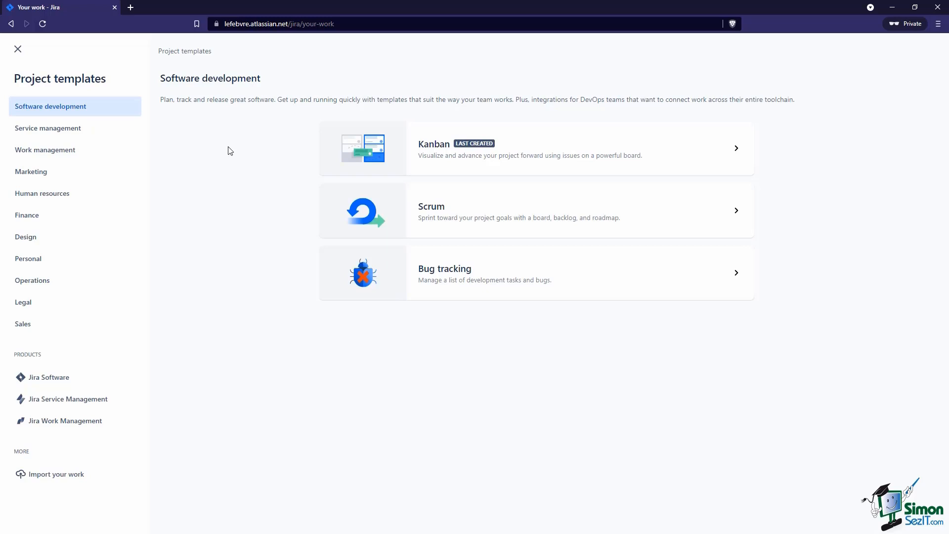
mouse_move(539, 178)
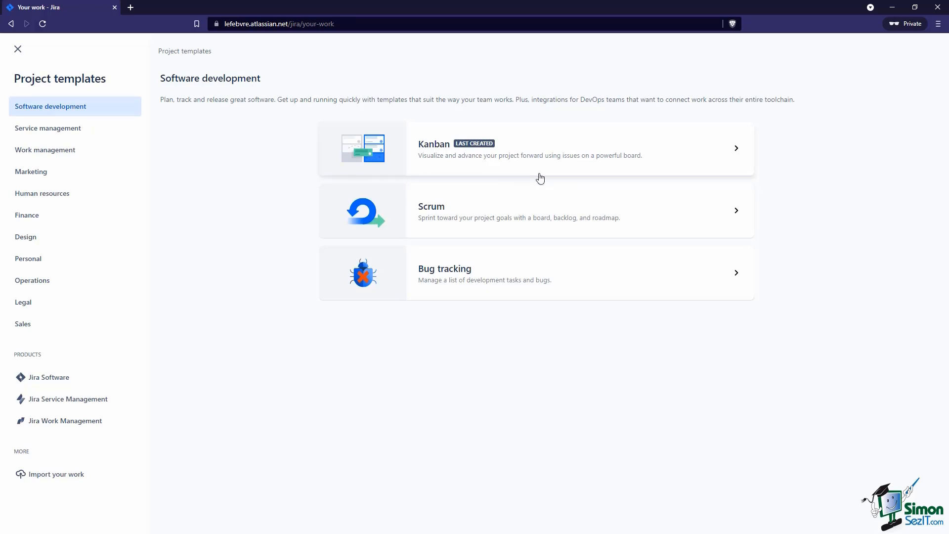
mouse_move(553, 195)
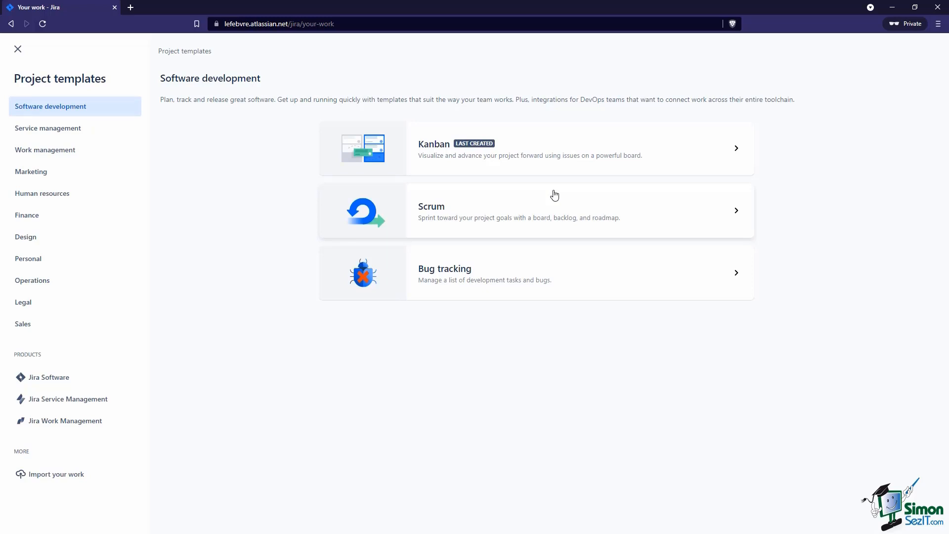
mouse_move(617, 280)
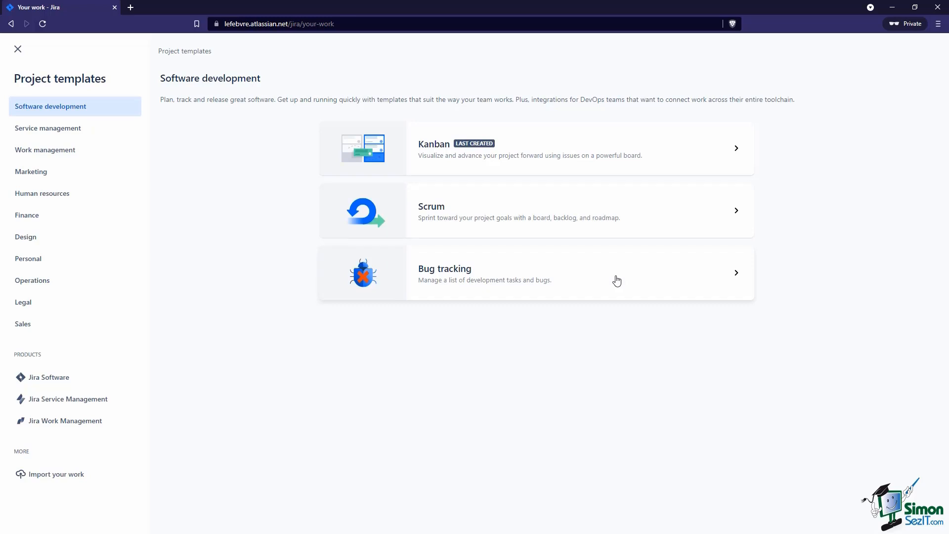
mouse_move(131, 118)
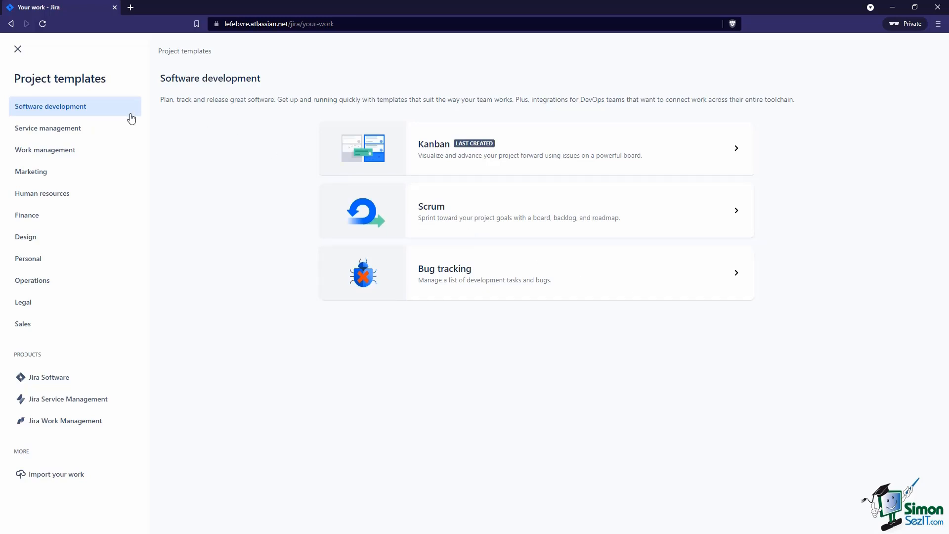
mouse_move(120, 127)
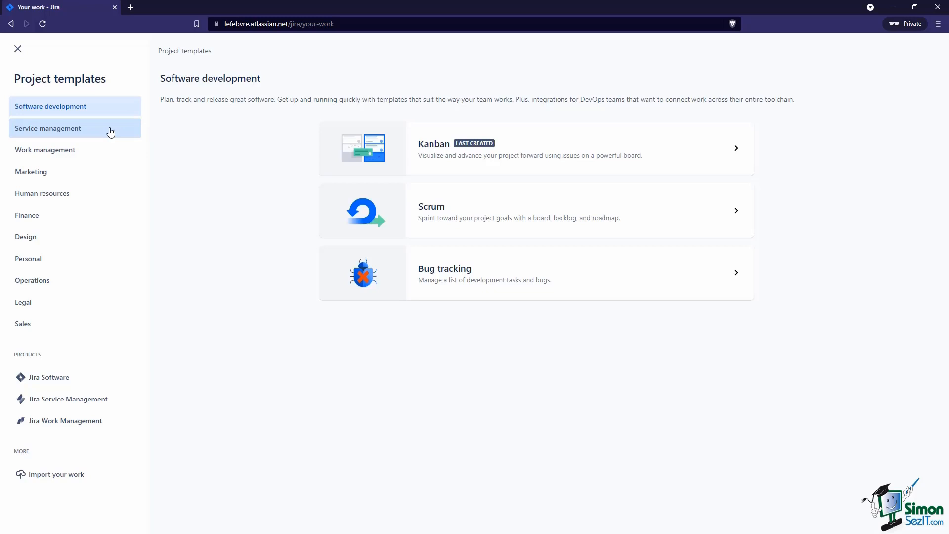
Preview the IT service management template and highlight its Jira Service Management product.
click(48, 127)
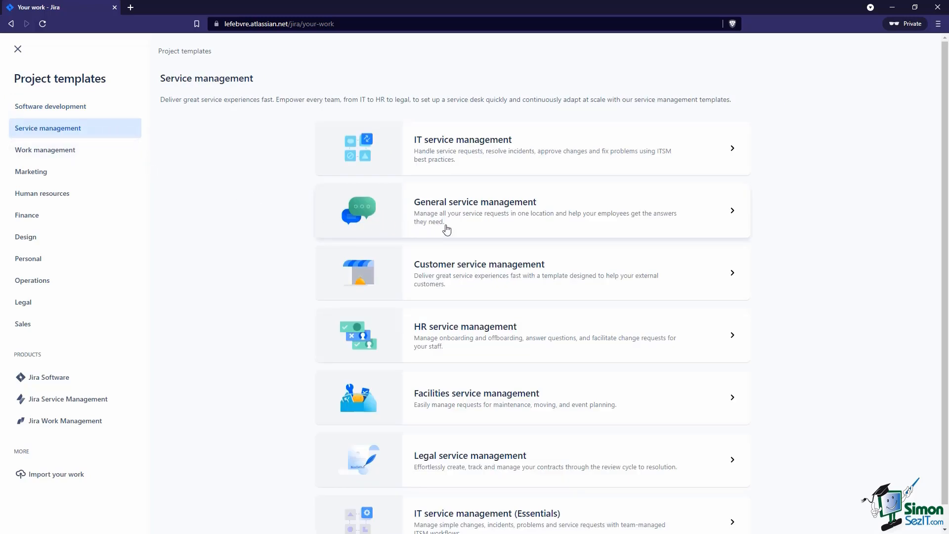
mouse_move(518, 172)
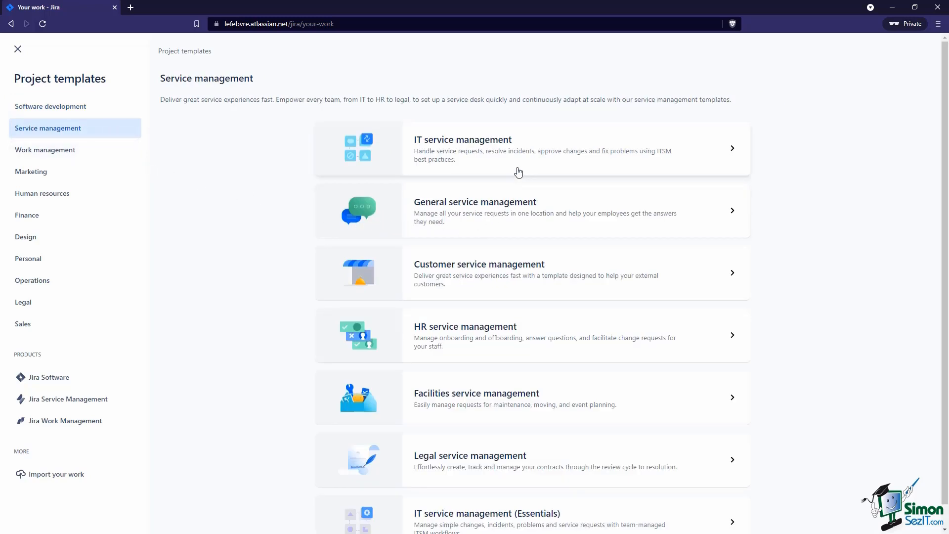
click(518, 148)
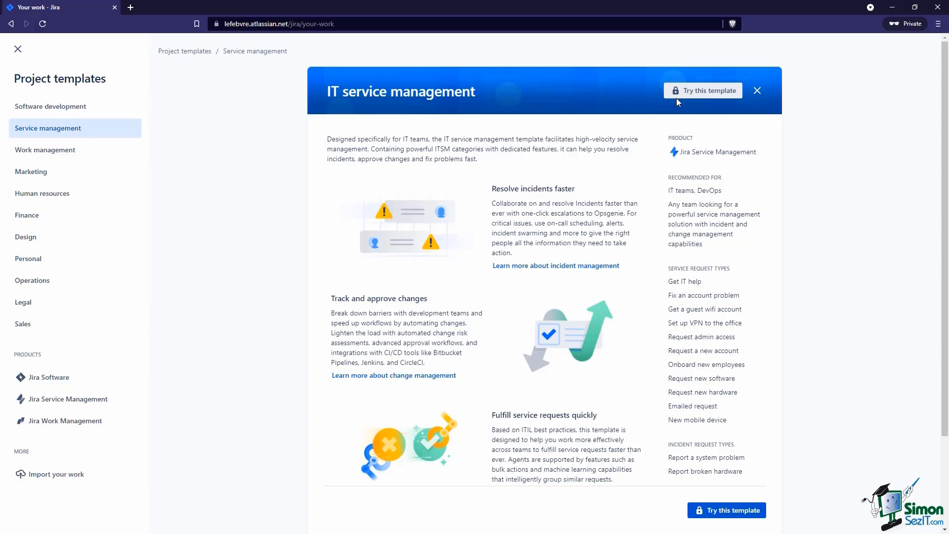
mouse_move(760, 156)
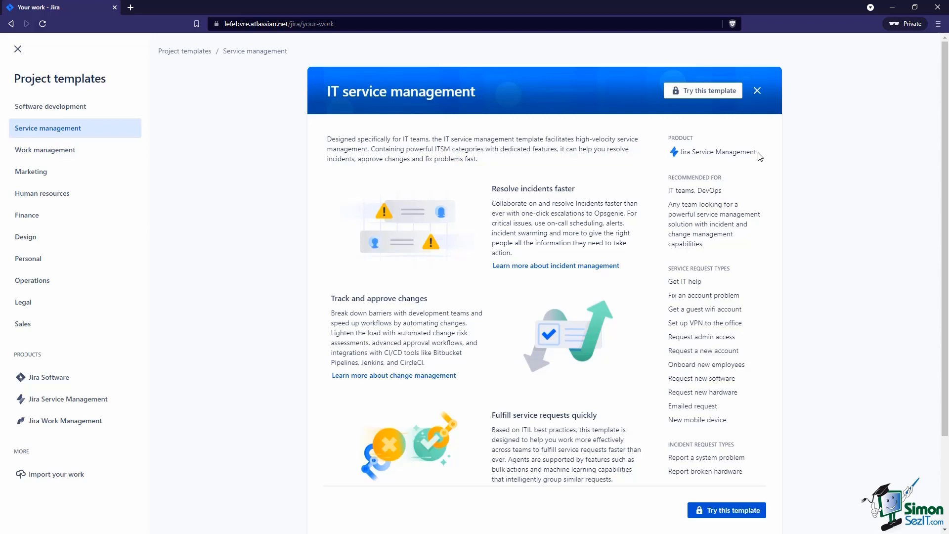
double_click(717, 152)
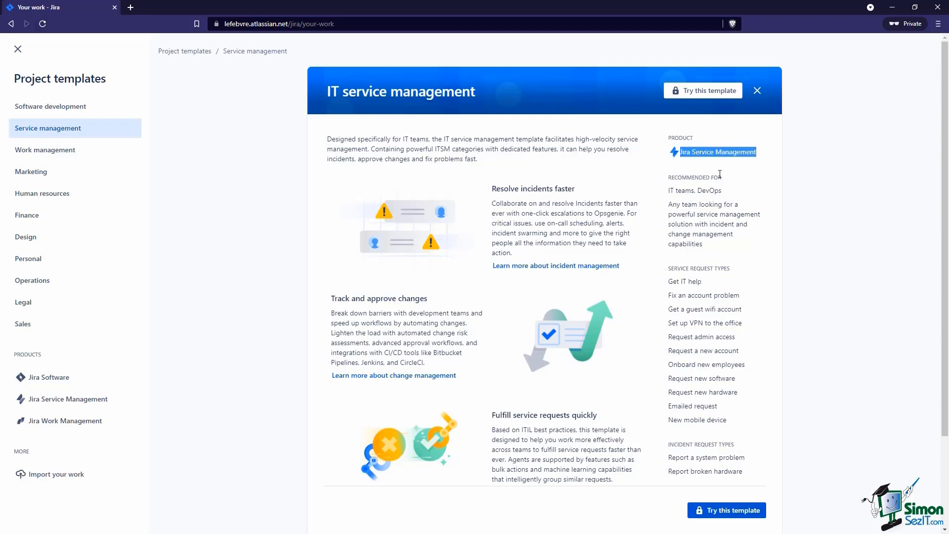
mouse_move(641, 179)
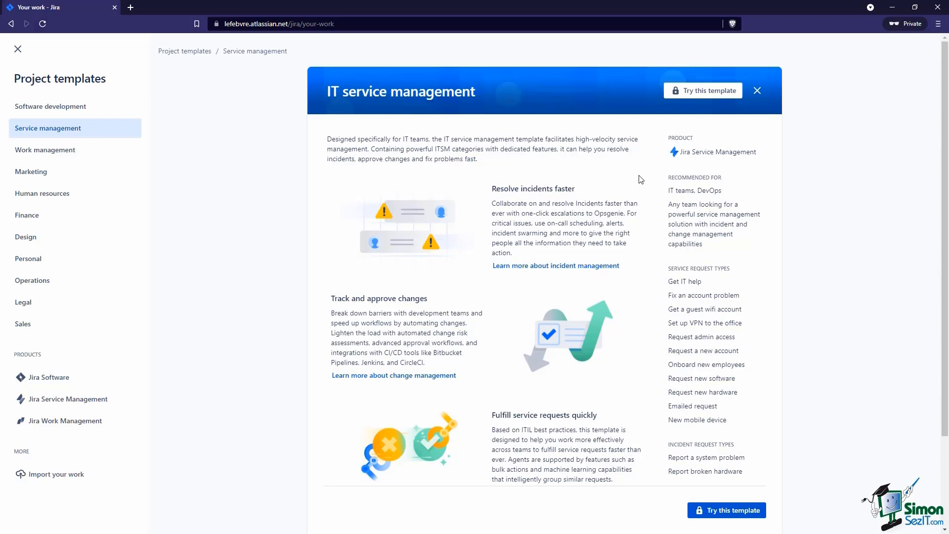
mouse_move(674, 103)
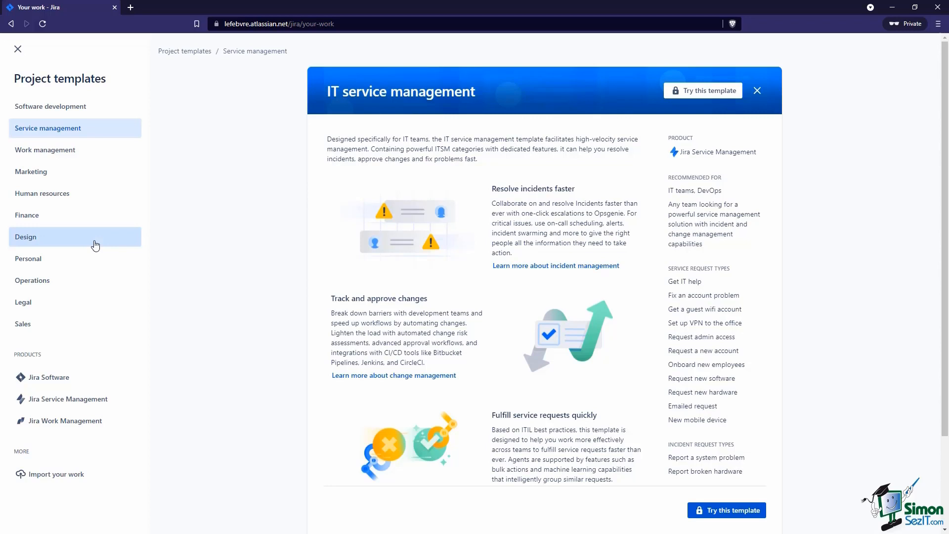
Open the Project management template details from the Design category.
click(26, 238)
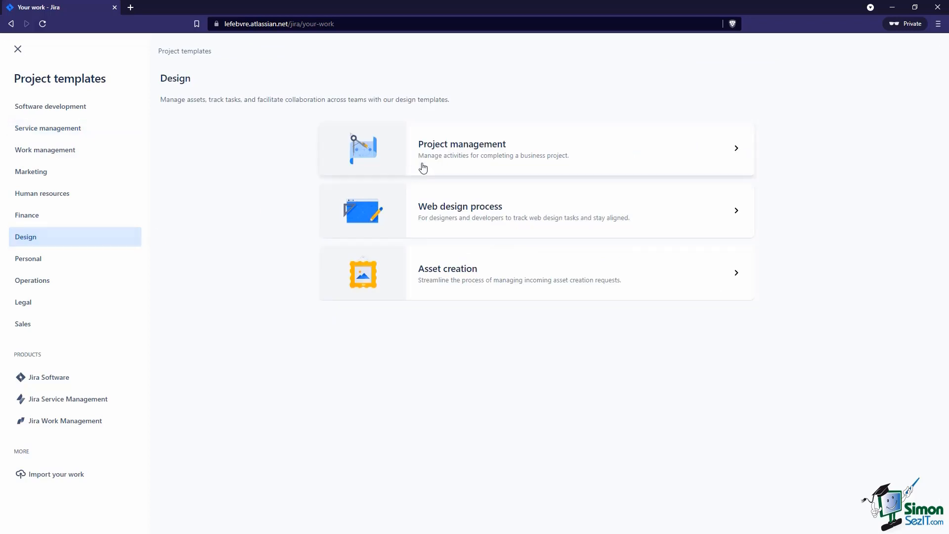
click(462, 148)
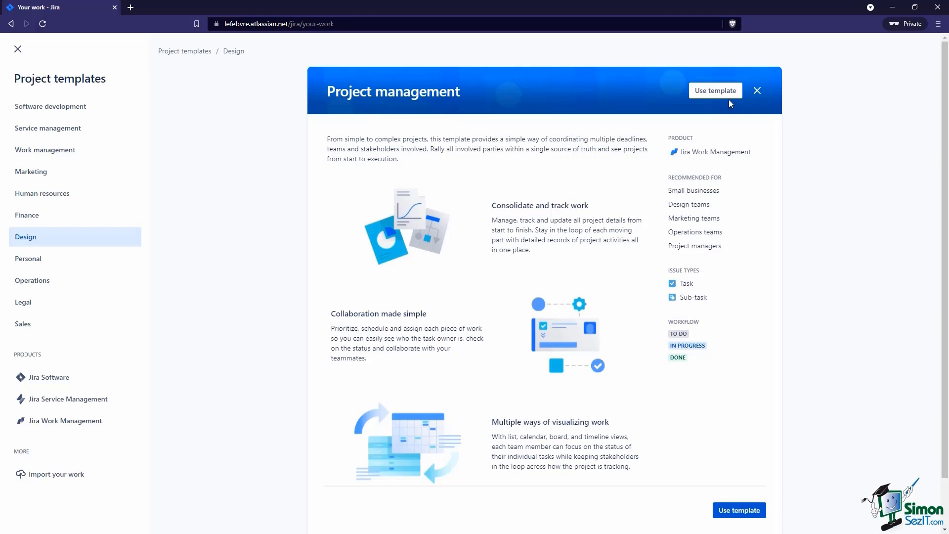
mouse_move(715, 90)
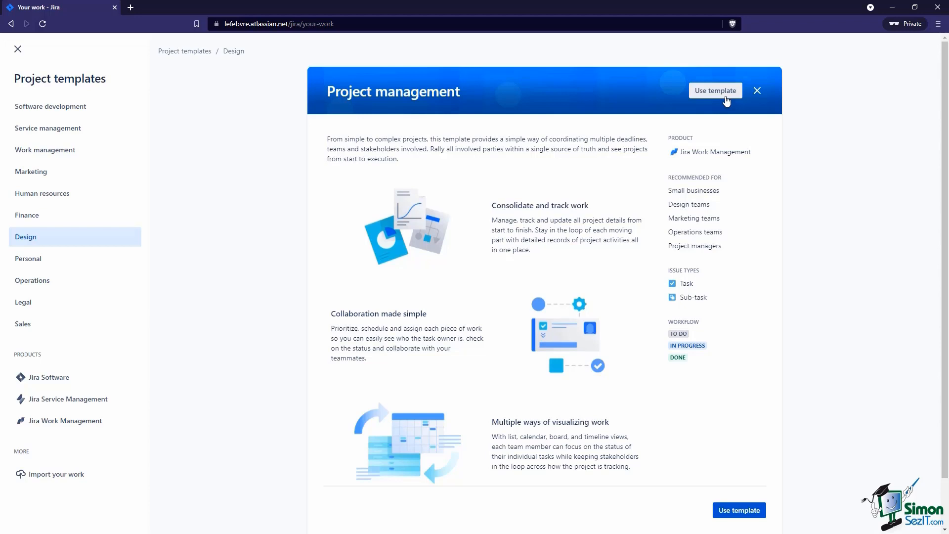
mouse_move(378, 113)
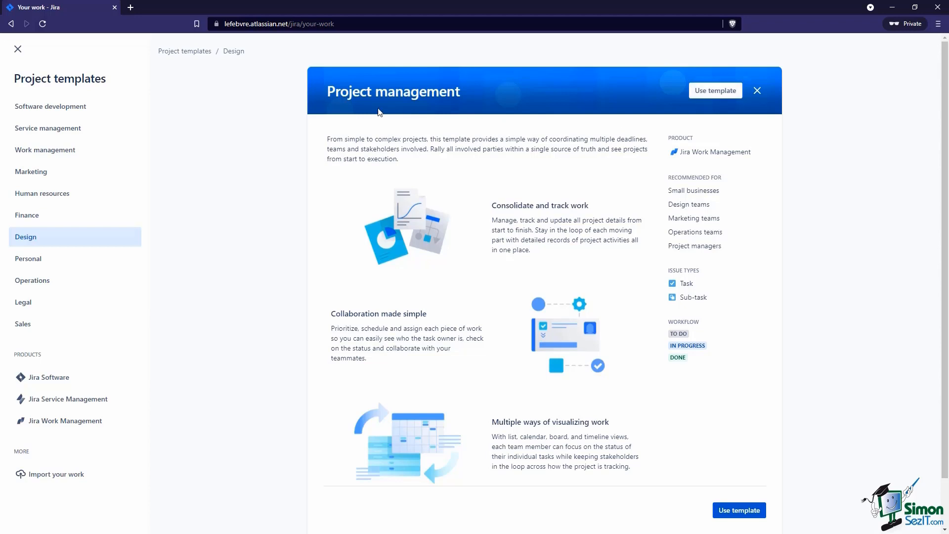
Close the Project management template preview.
click(51, 106)
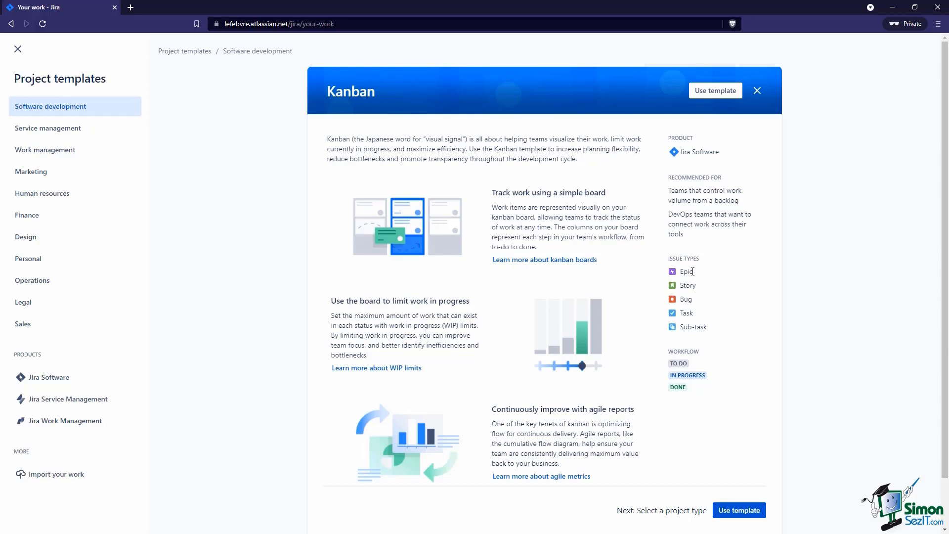
mouse_move(695, 282)
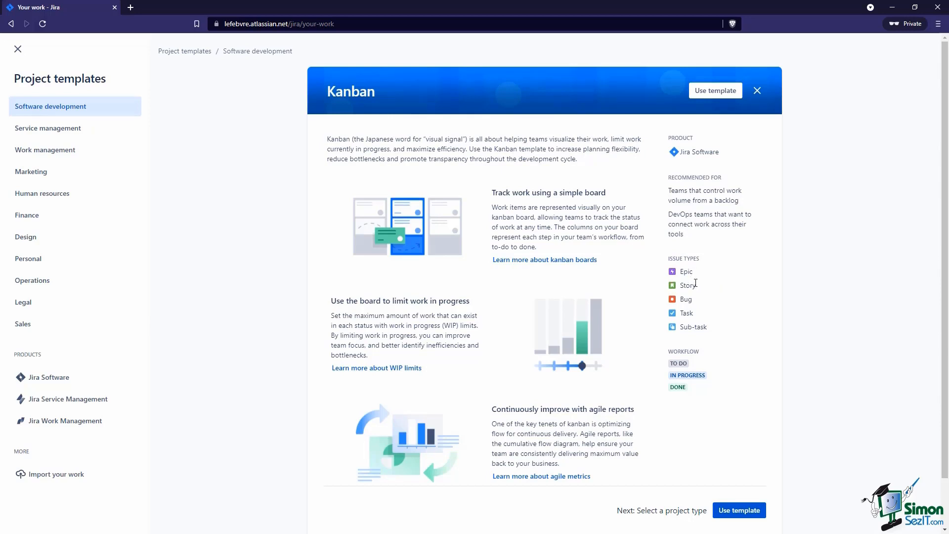
mouse_move(696, 321)
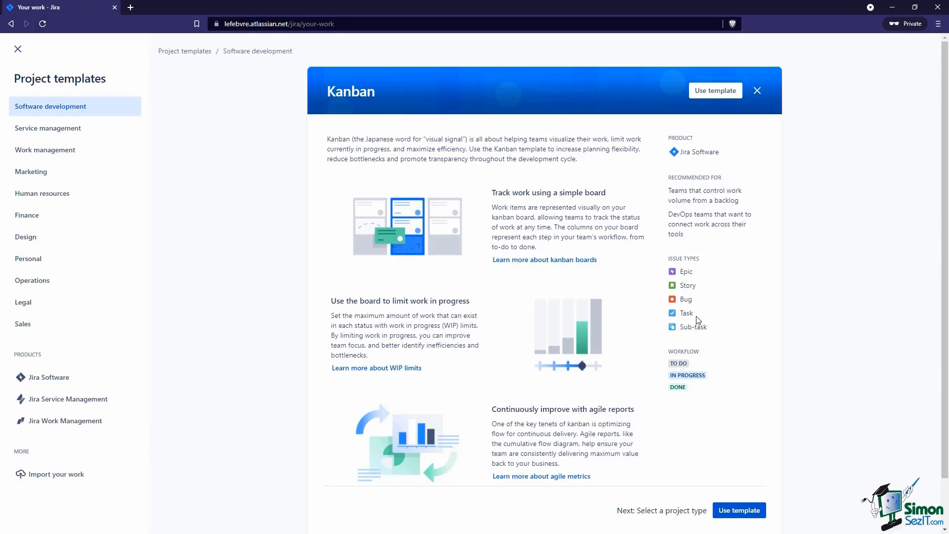
mouse_move(690, 349)
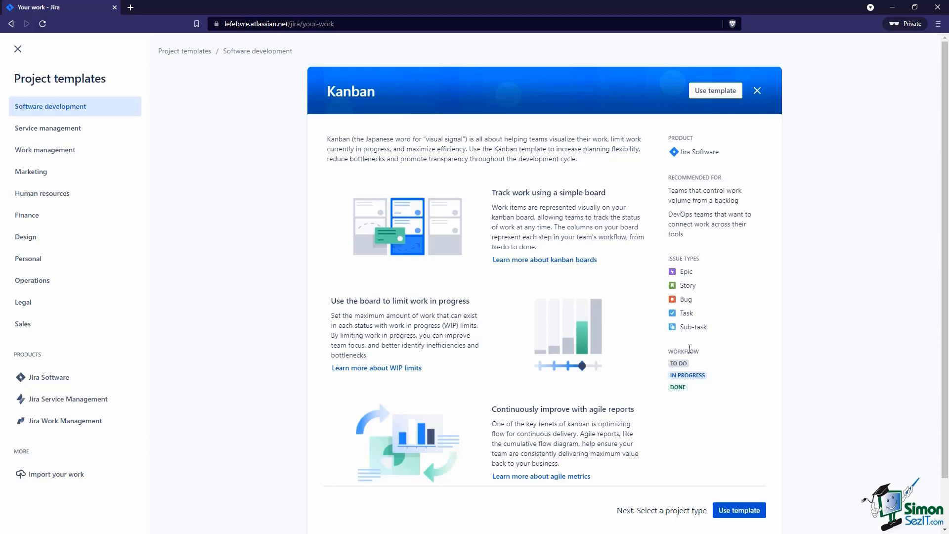
mouse_move(707, 395)
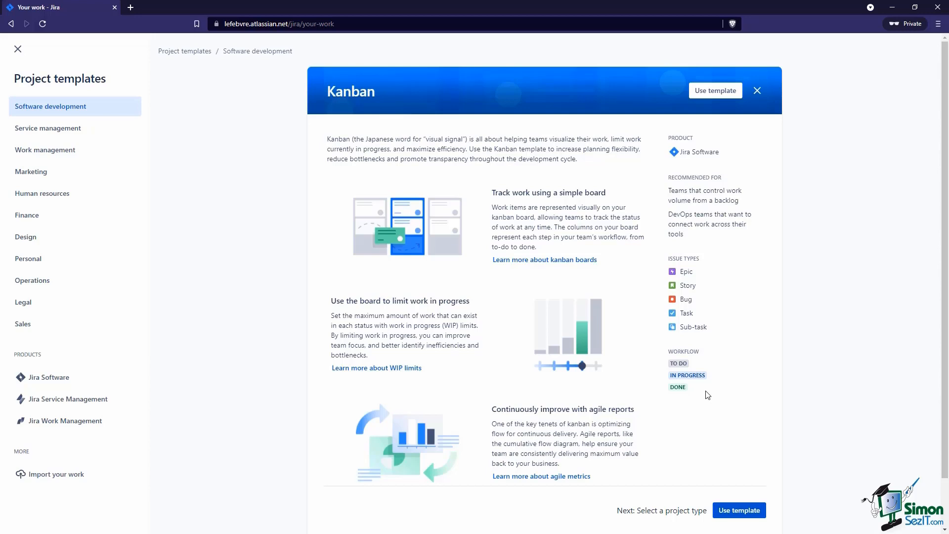
mouse_move(720, 467)
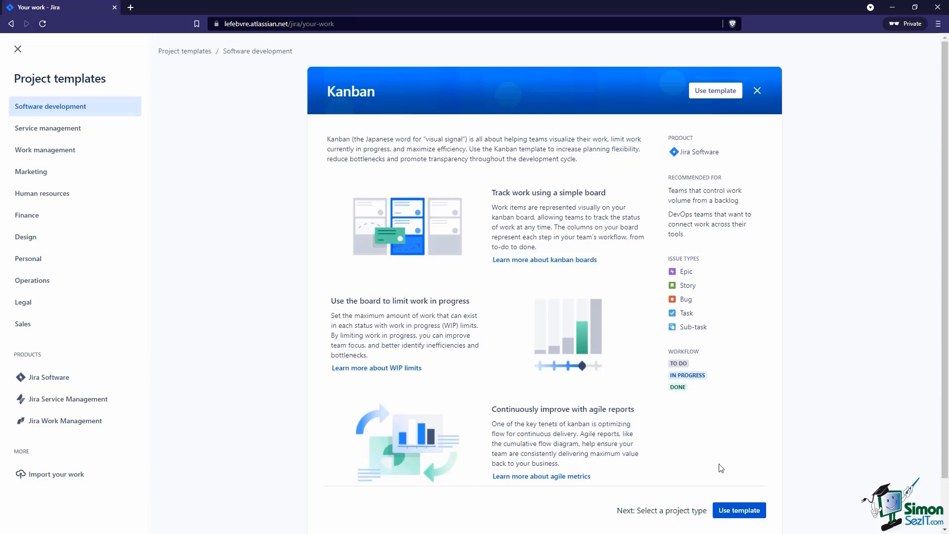
Use the Kanban template for the new project.
click(739, 510)
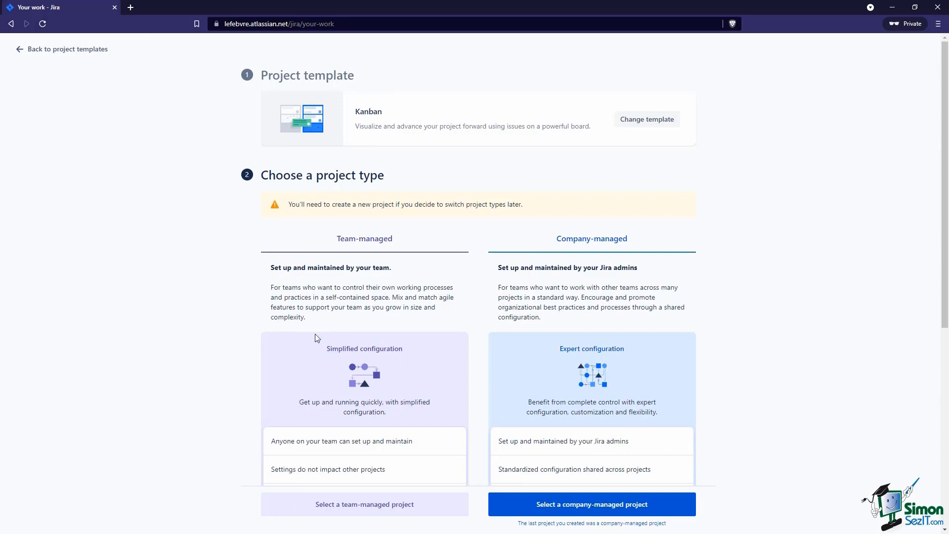
mouse_move(255, 297)
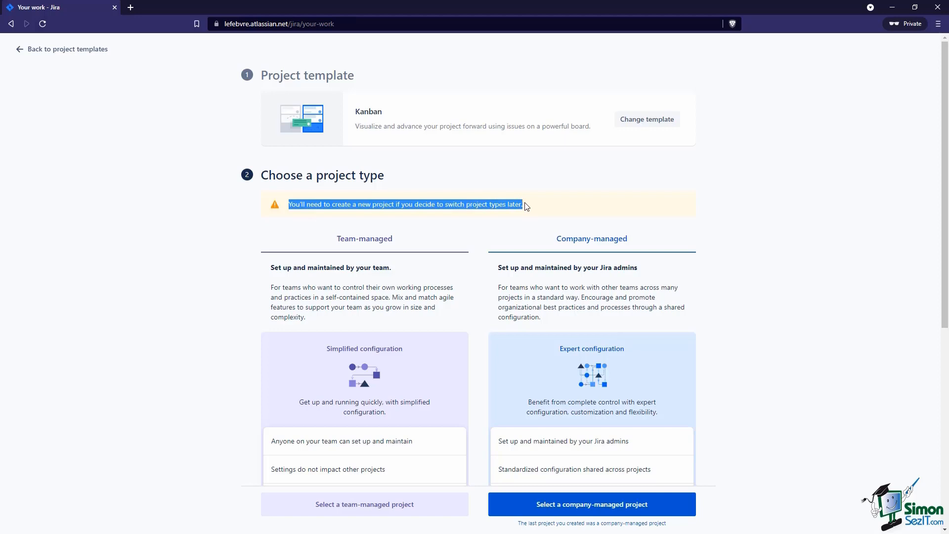
click(526, 204)
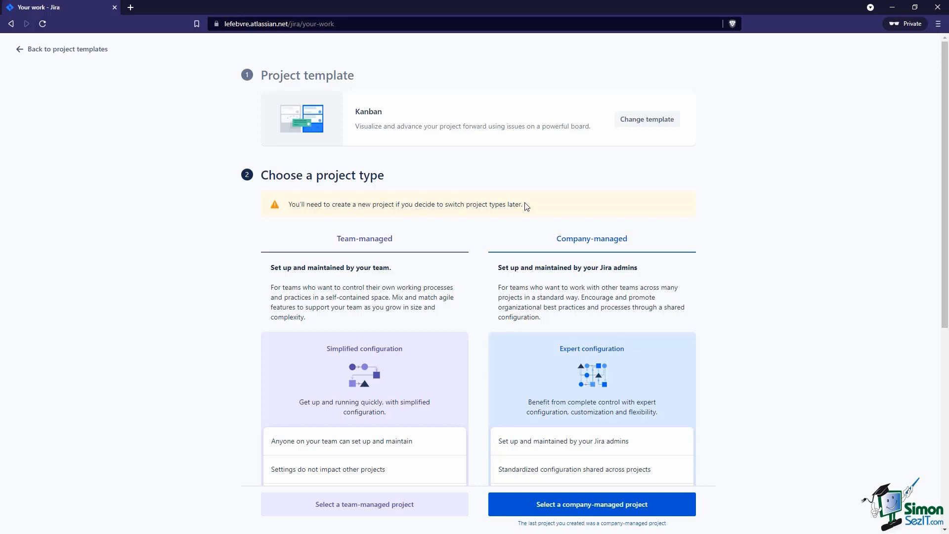
mouse_move(405, 434)
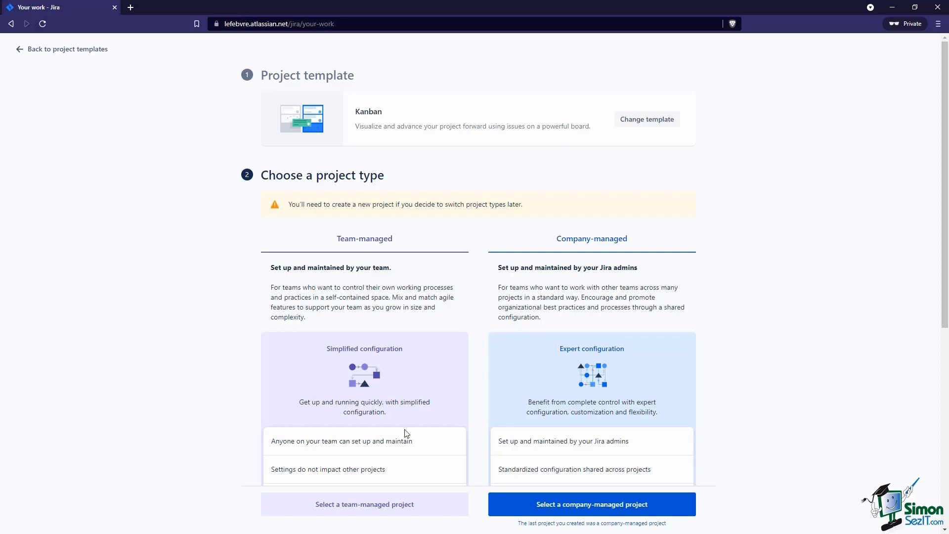
Create a team-managed project named 'Website 2.0' with key WEB.
click(364, 504)
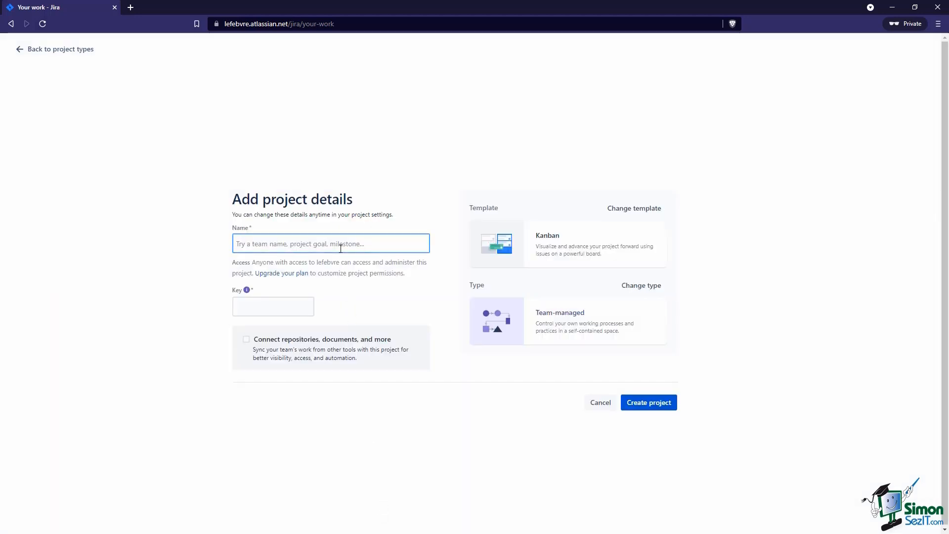
text(We)
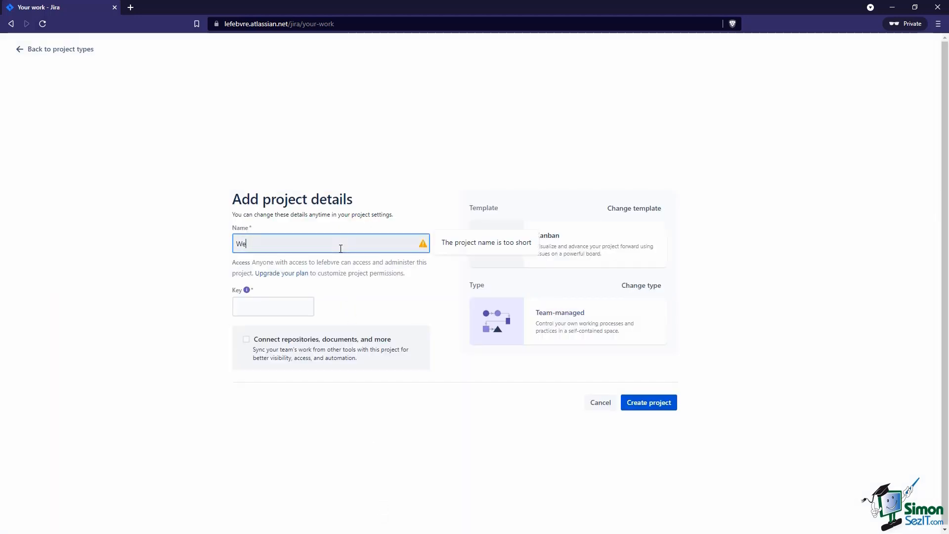
text(bsite)
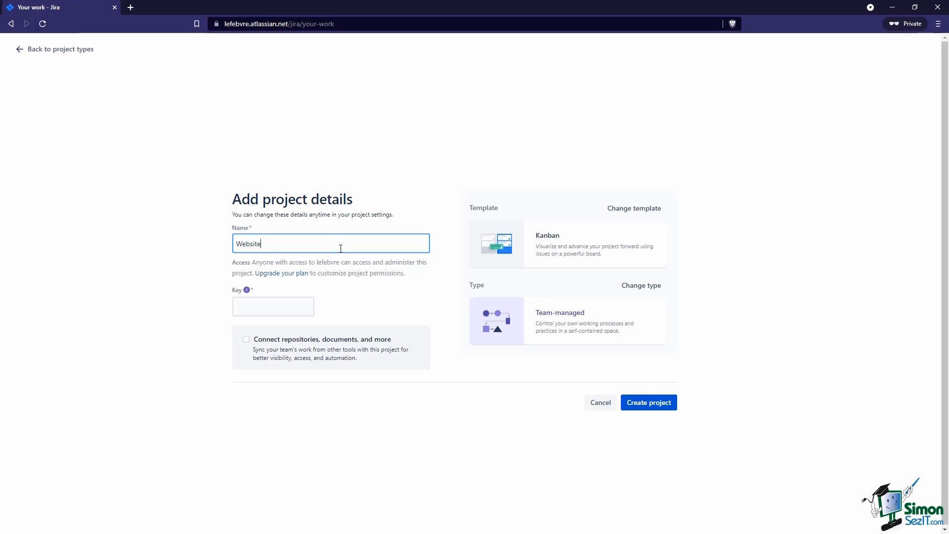
text(2.0)
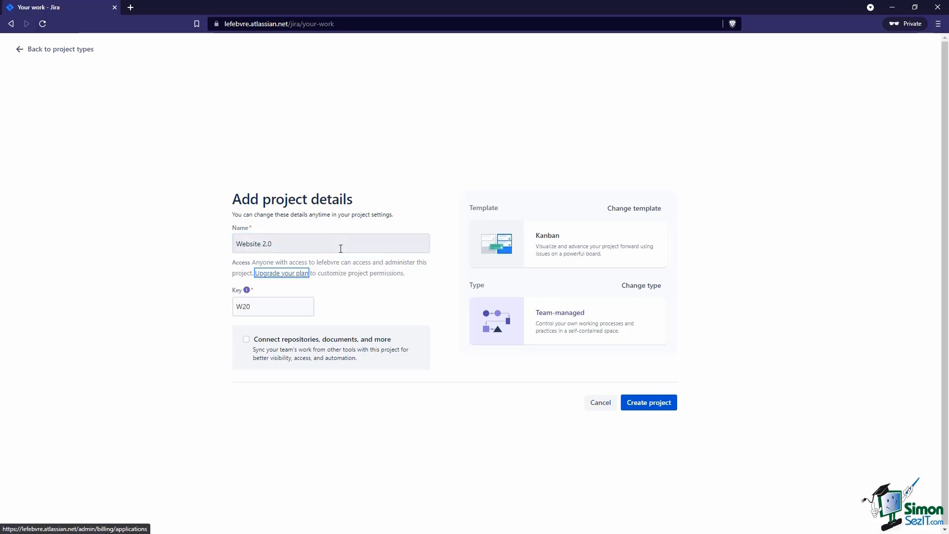
click(272, 306)
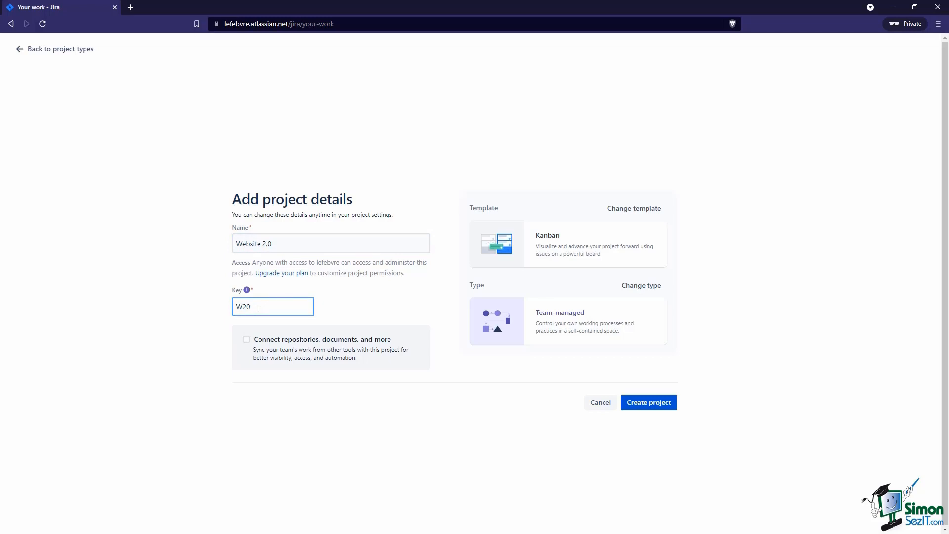
text(WEB)
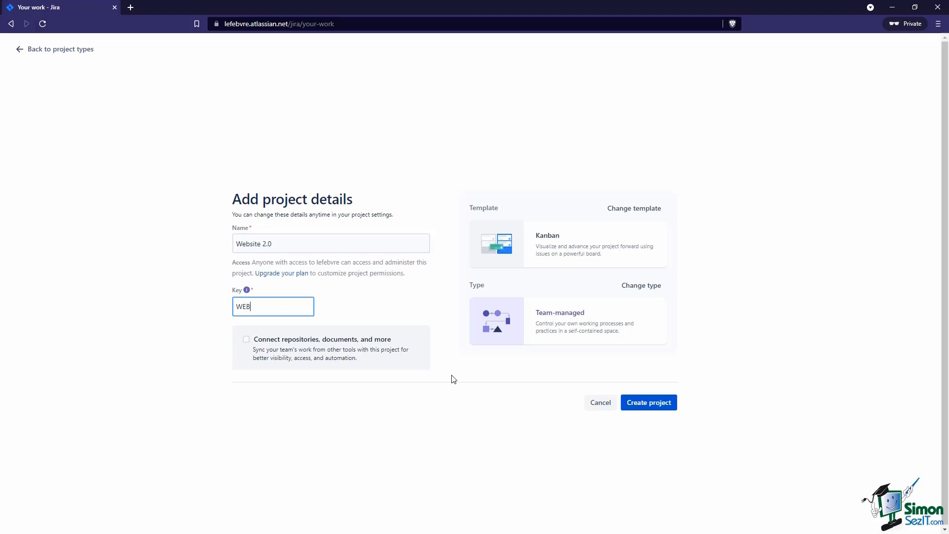
click(649, 402)
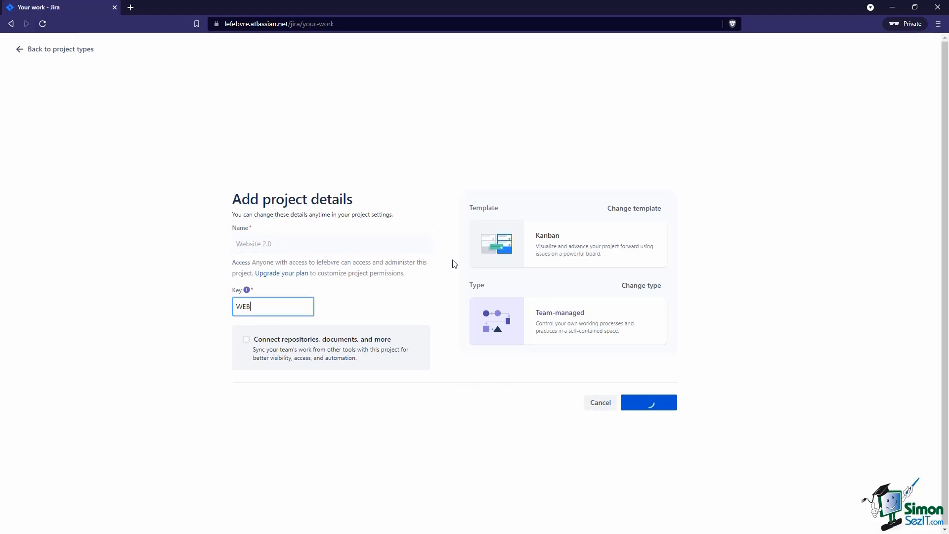
Let the Website 2.0 project finish creating and open its WEB board.
click(648, 402)
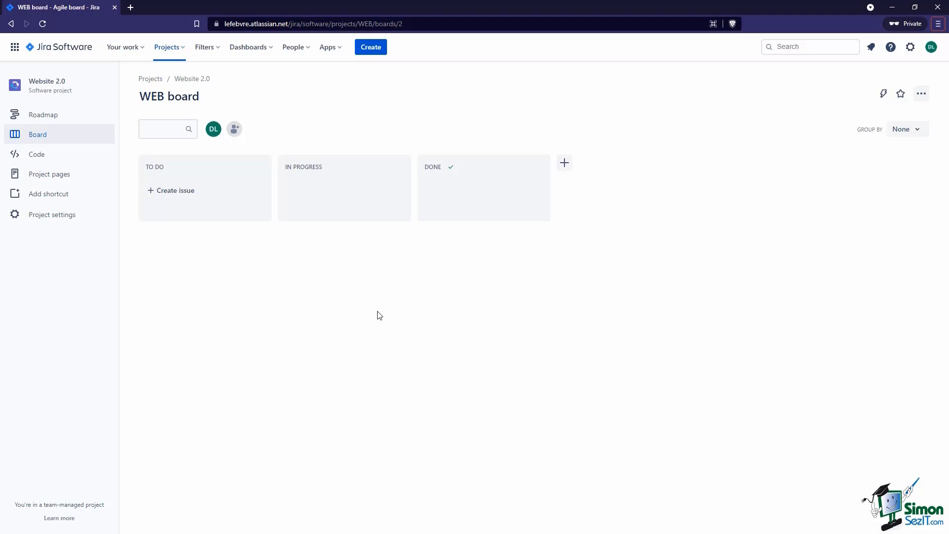
Add issue 'Build flow chart for website functionality' to the To Do column.
click(176, 190)
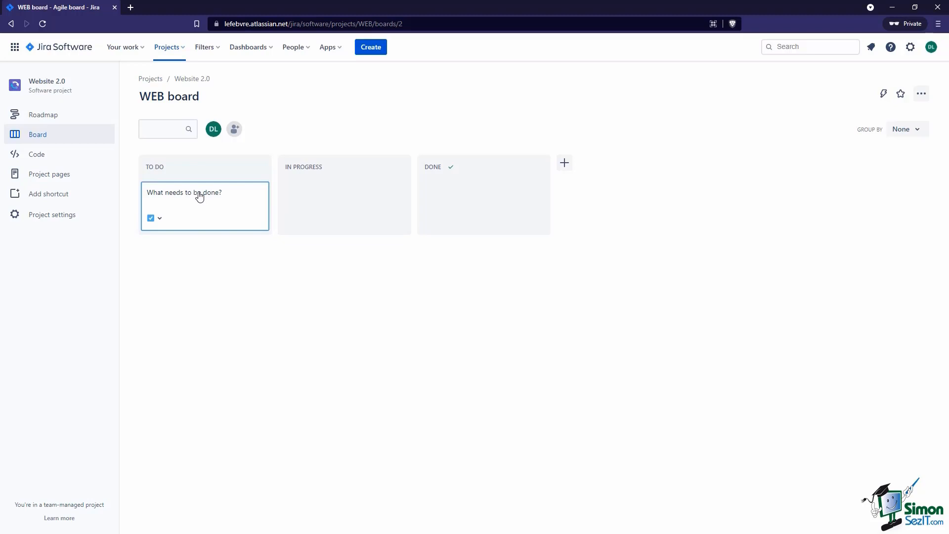
text(Bu)
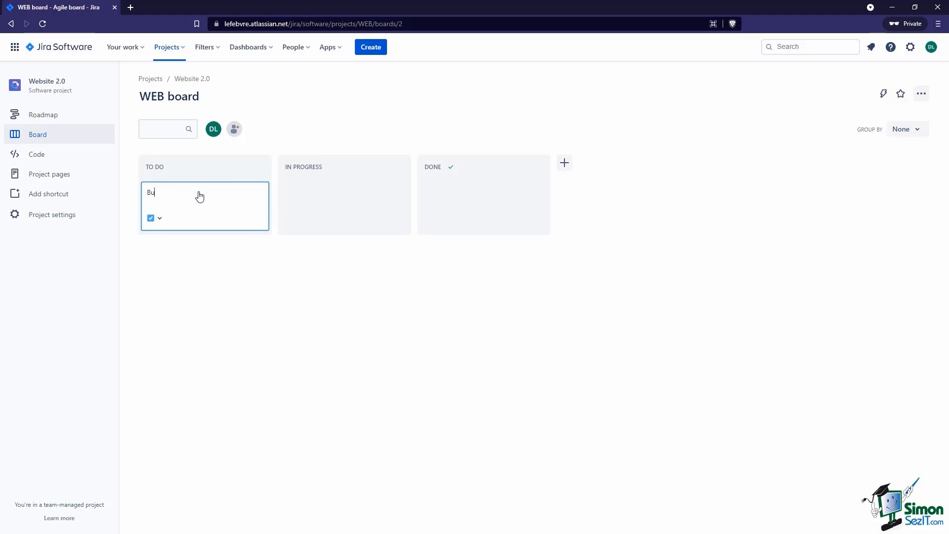
text(ild flow cha)
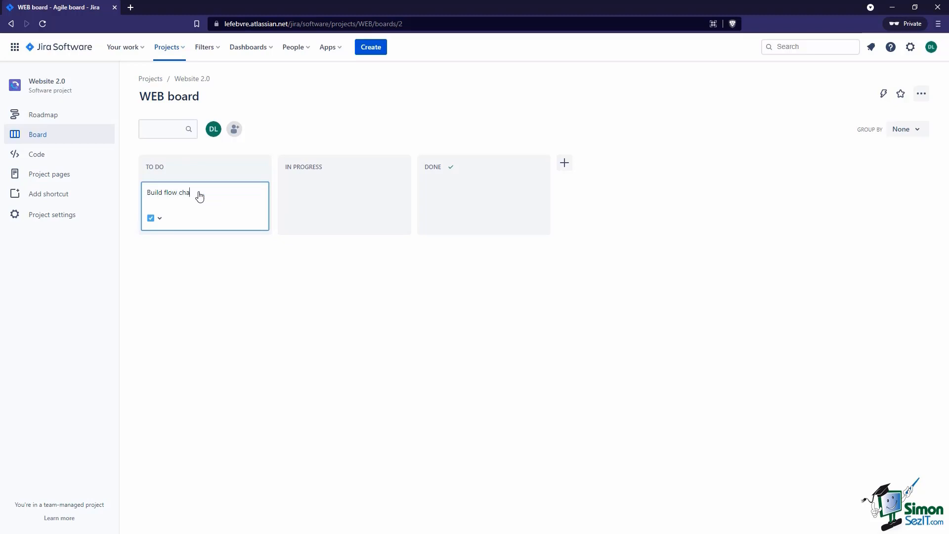
text(rt for website fund)
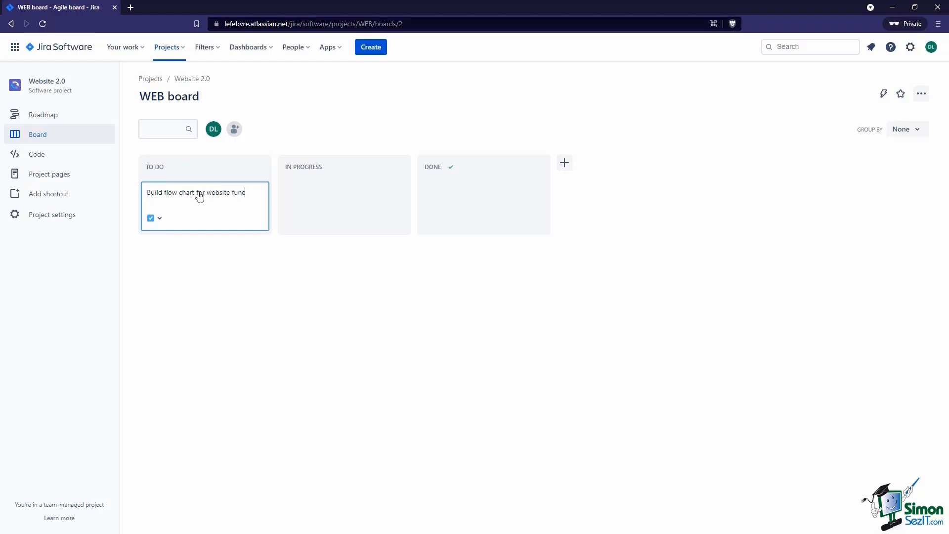
key(Return)
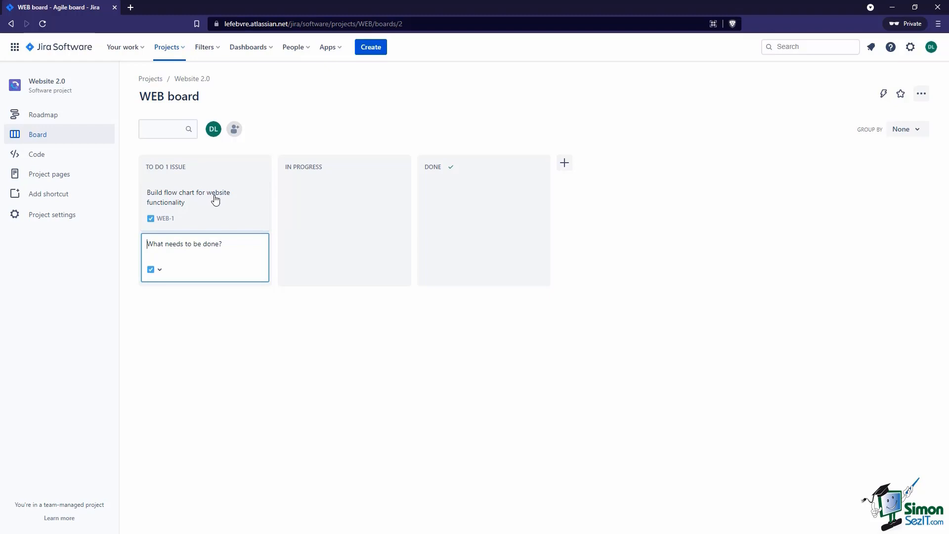
mouse_move(169, 223)
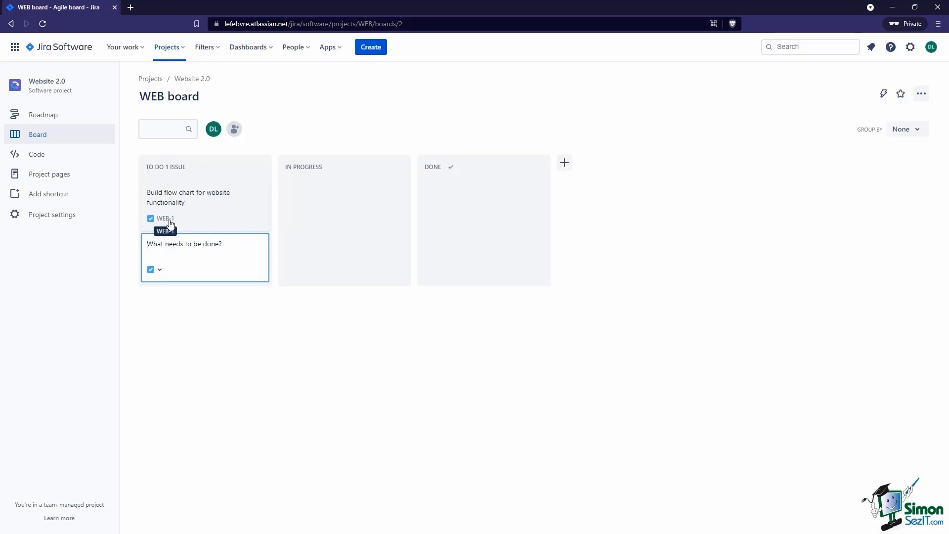
mouse_move(160, 226)
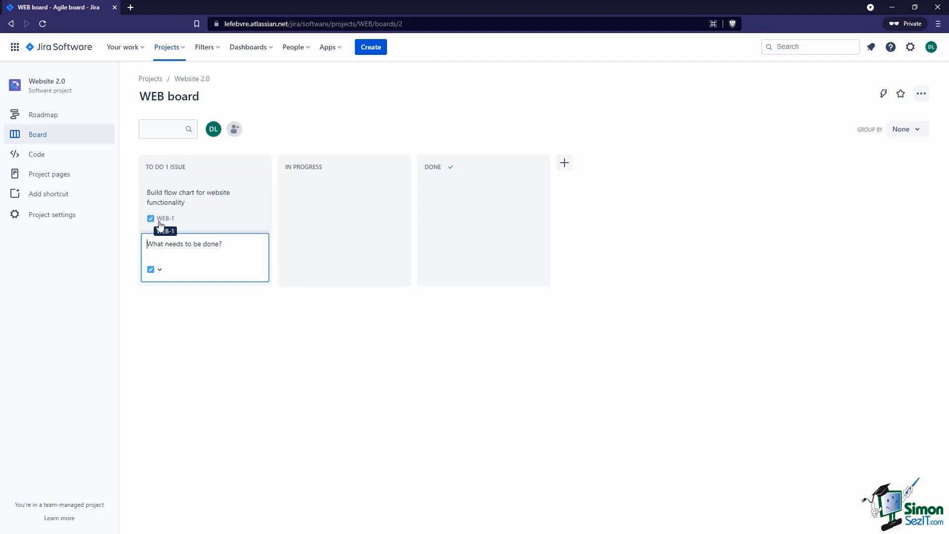
mouse_move(168, 224)
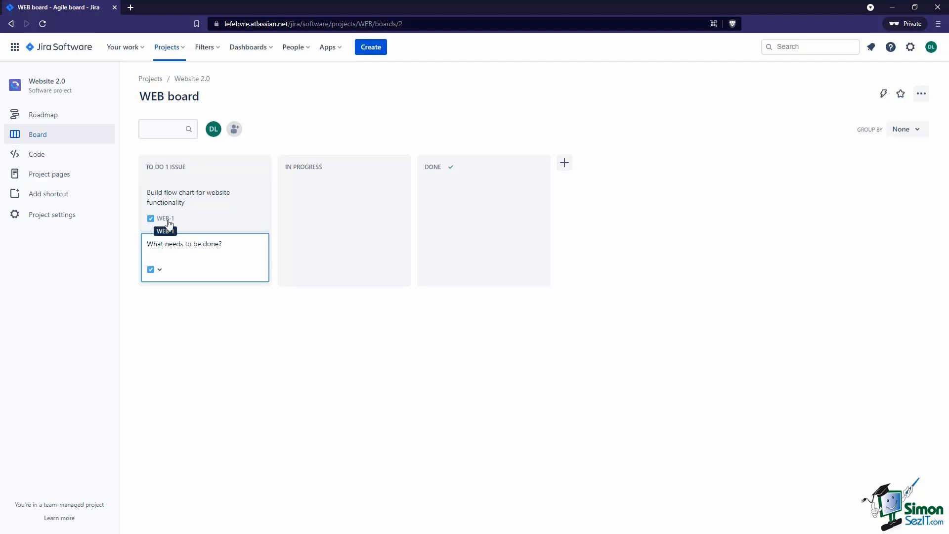
mouse_move(186, 206)
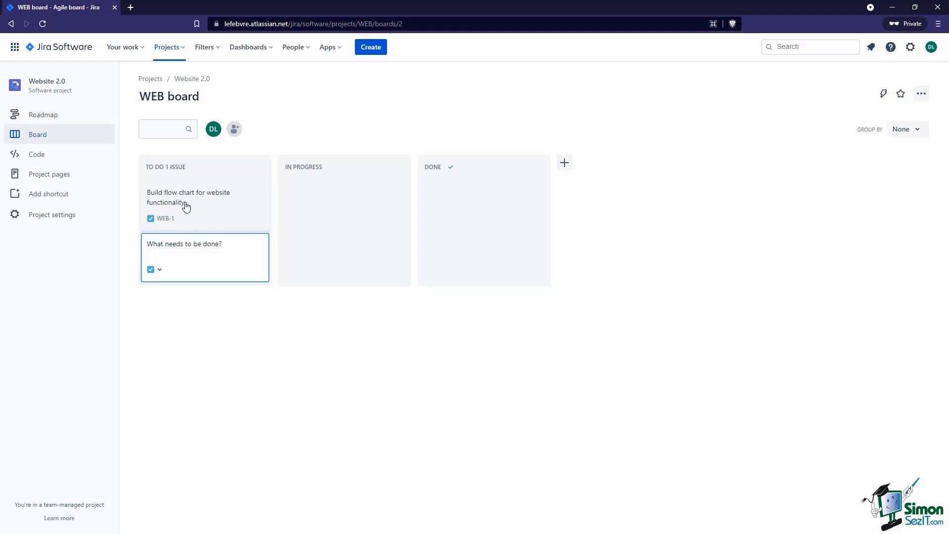
Drag WEB-1 into In Progress, then on into Done.
drag(188, 197, 327, 197)
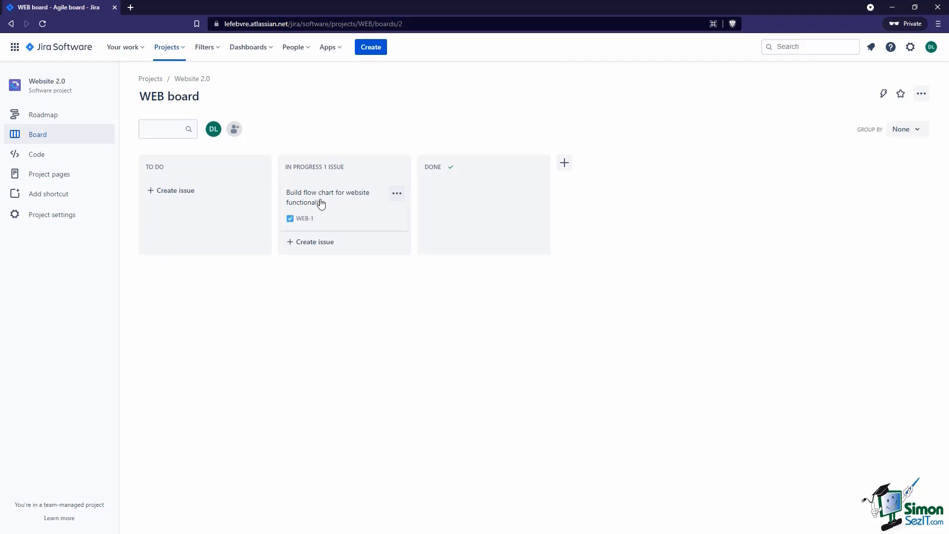
drag(327, 197, 451, 205)
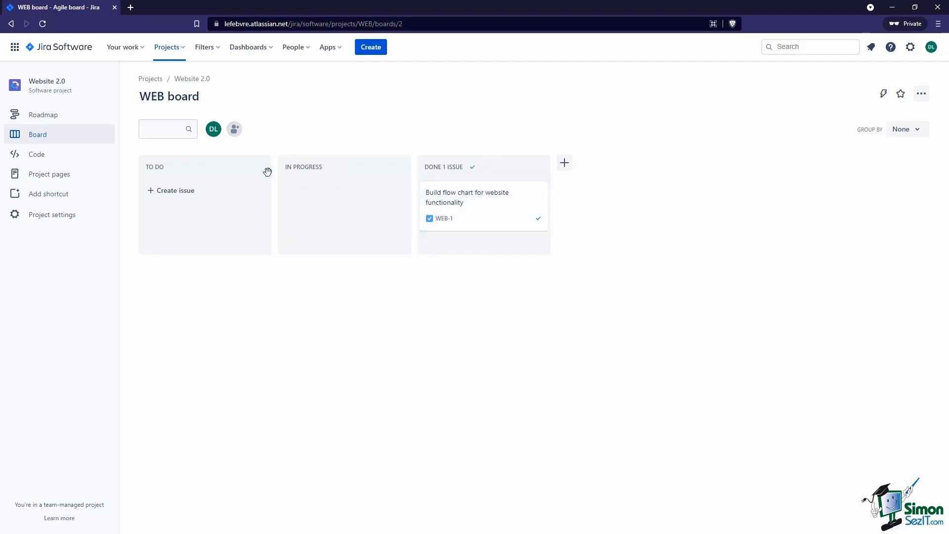
mouse_move(474, 271)
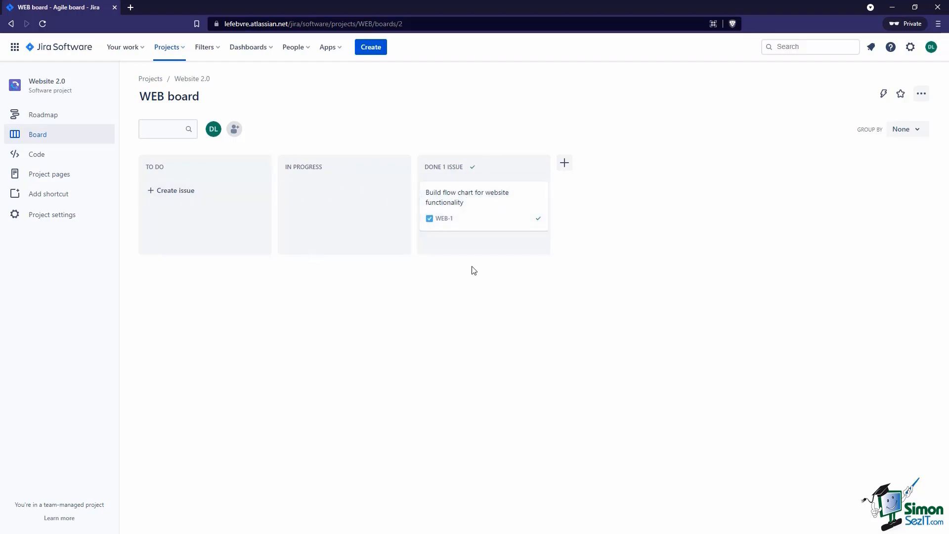
Add a new QA column to the WEB board and confirm it.
click(564, 163)
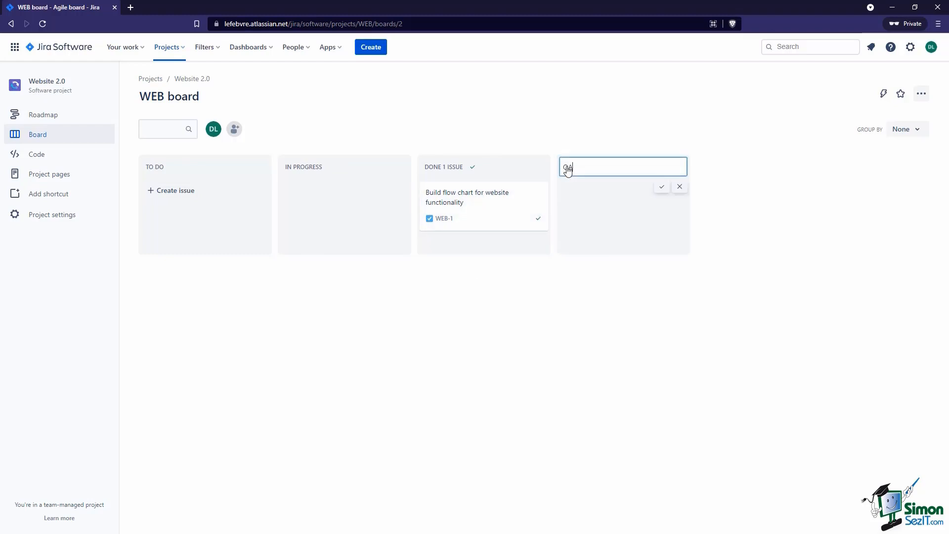
click(661, 186)
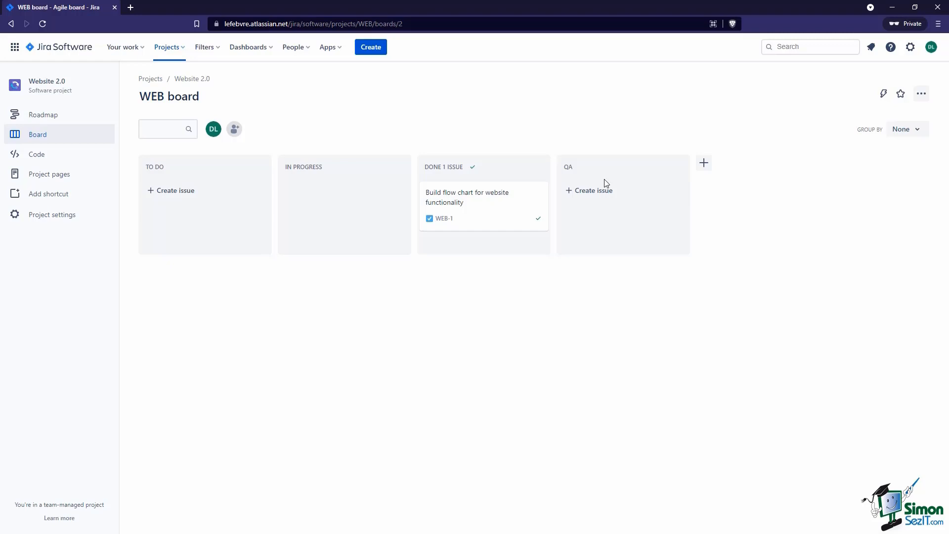
mouse_move(604, 168)
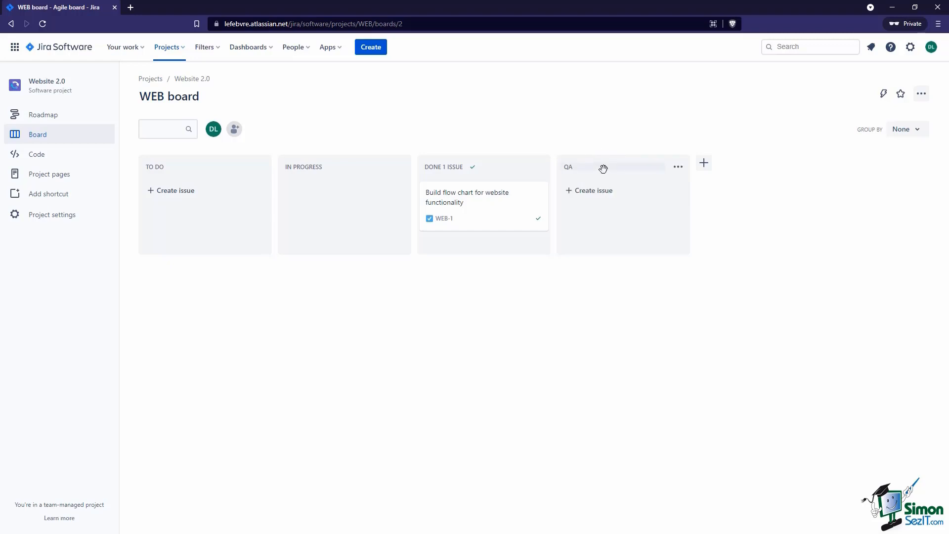
mouse_move(606, 170)
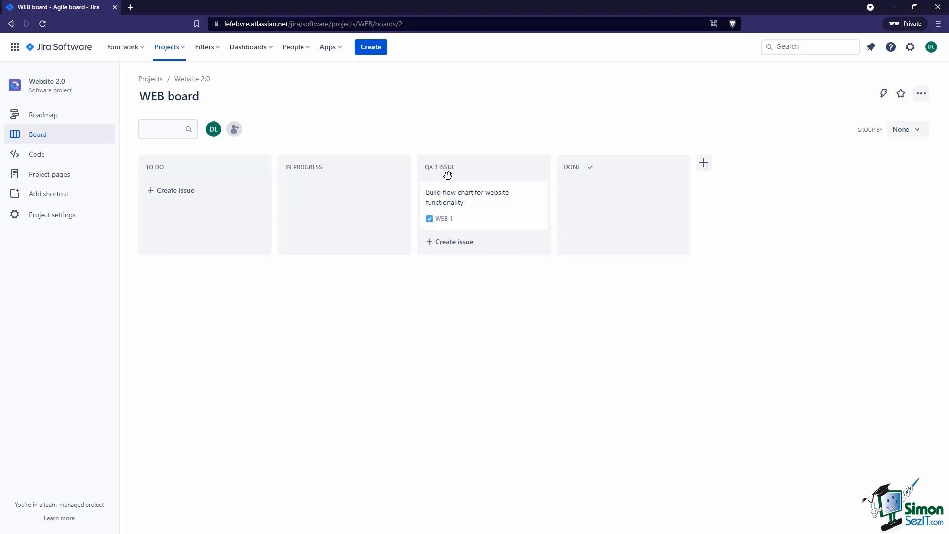
mouse_move(471, 270)
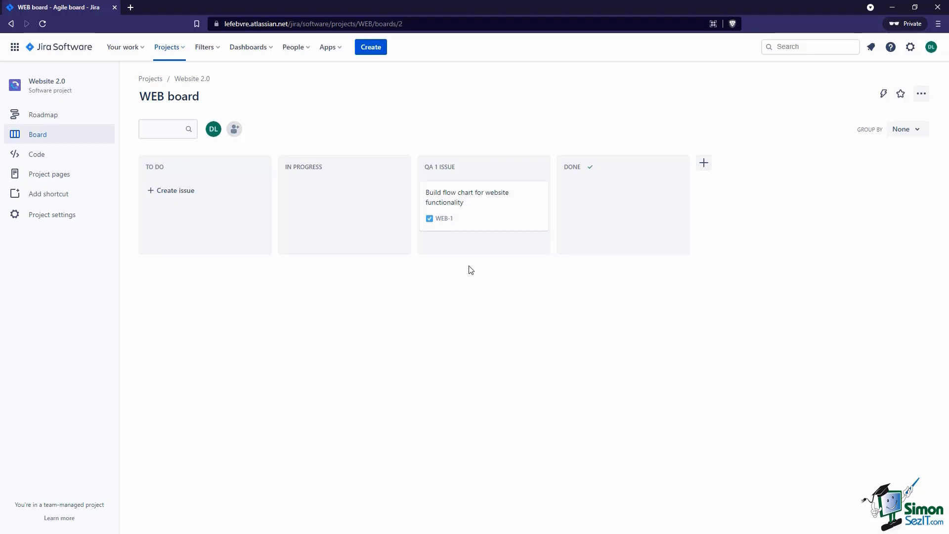
Search the board for 'flo', then clear it and quick-filter to the DL member's issues.
click(164, 129)
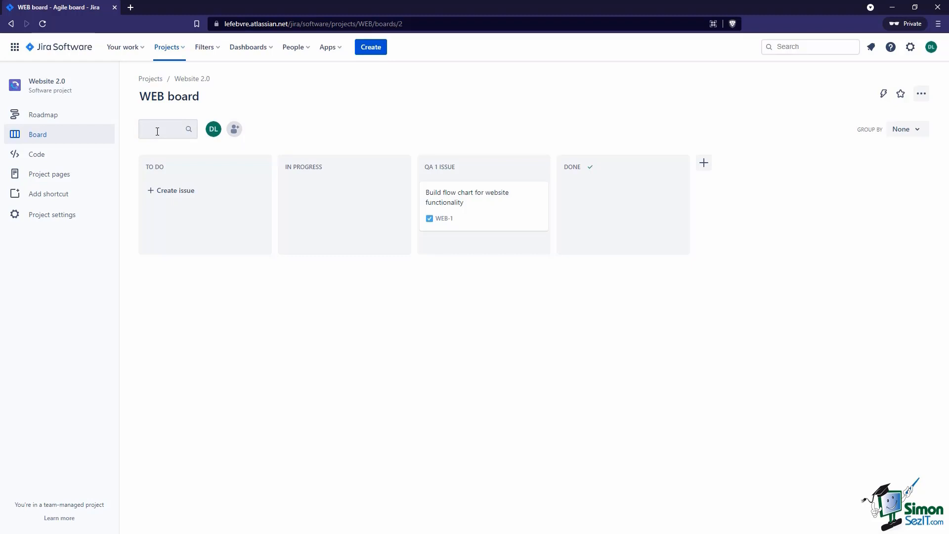
click(176, 129)
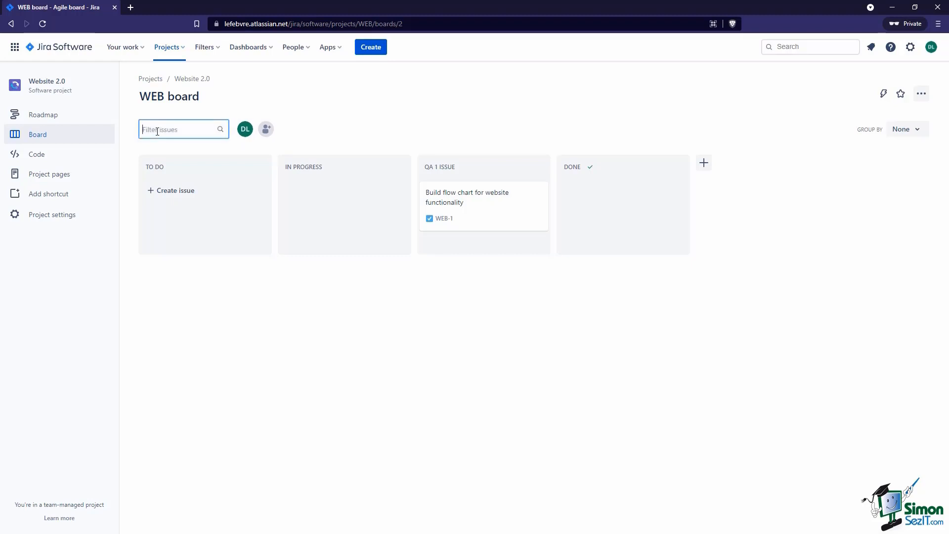
text(flow)
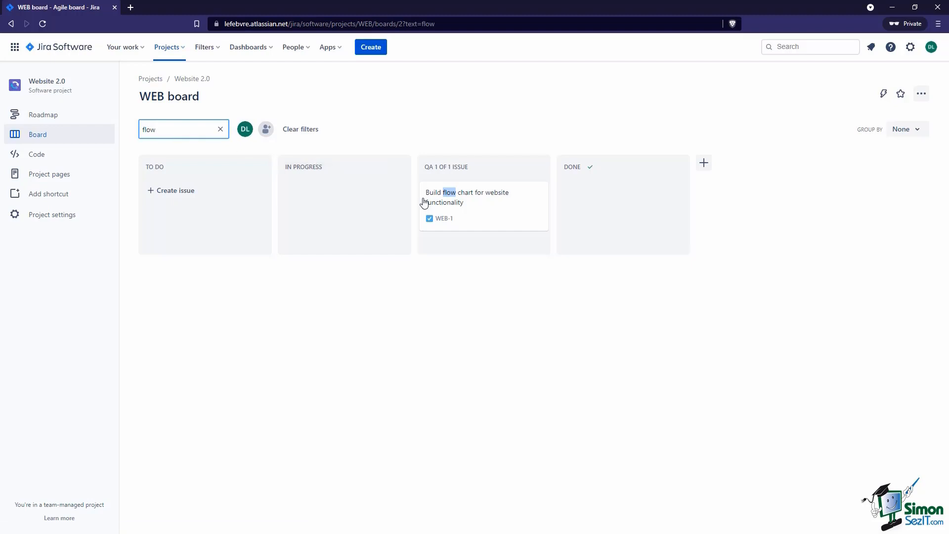
mouse_move(454, 200)
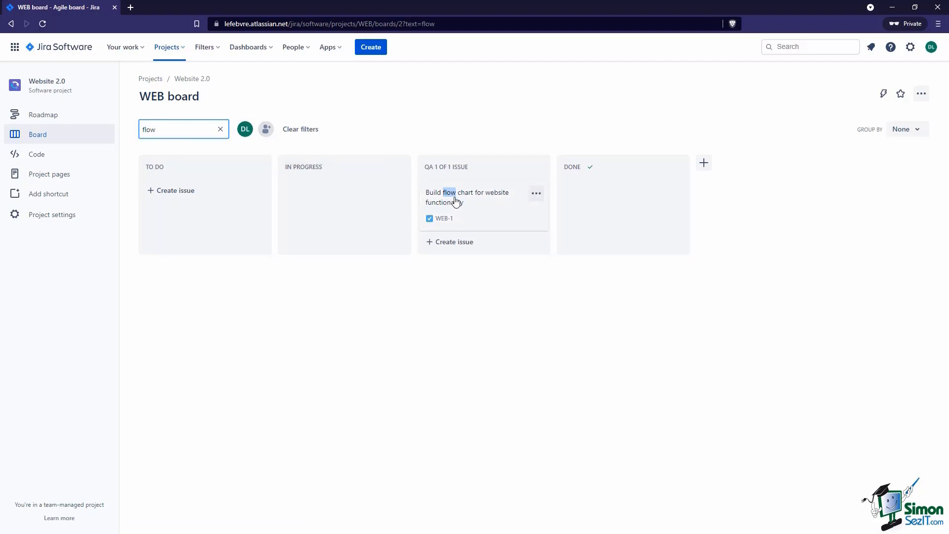
mouse_move(272, 142)
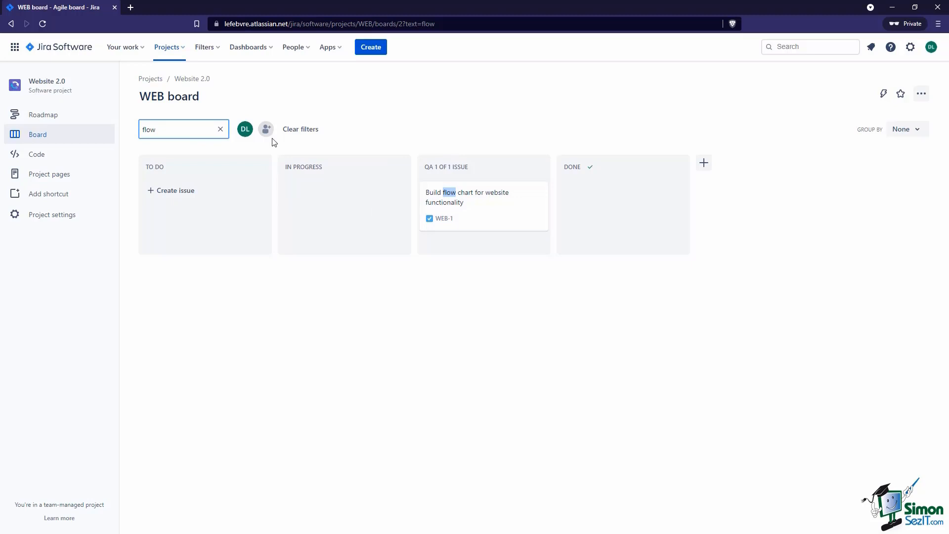
click(220, 129)
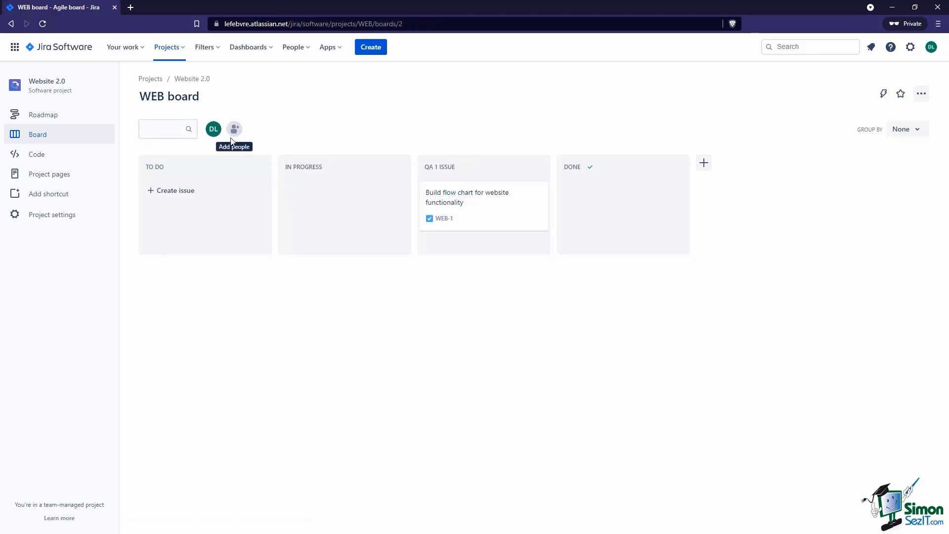
mouse_move(213, 129)
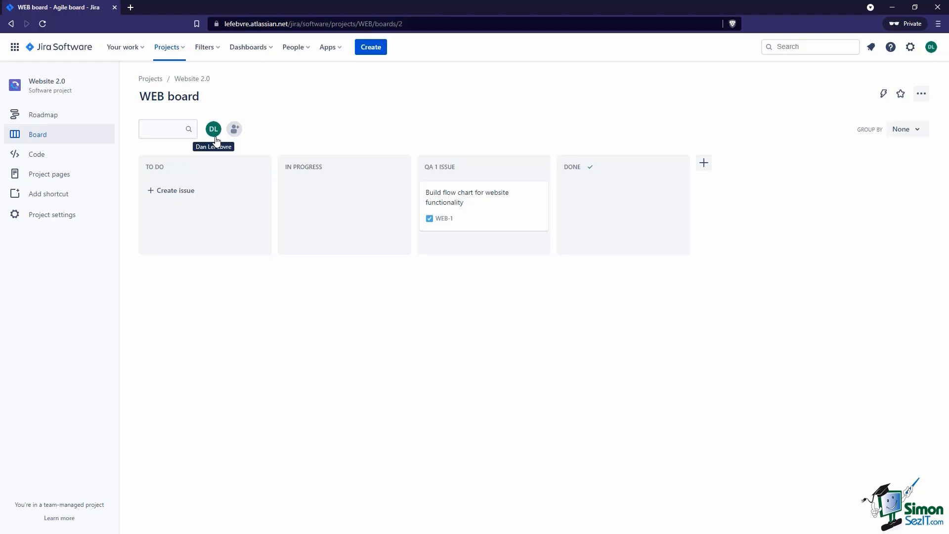
click(213, 129)
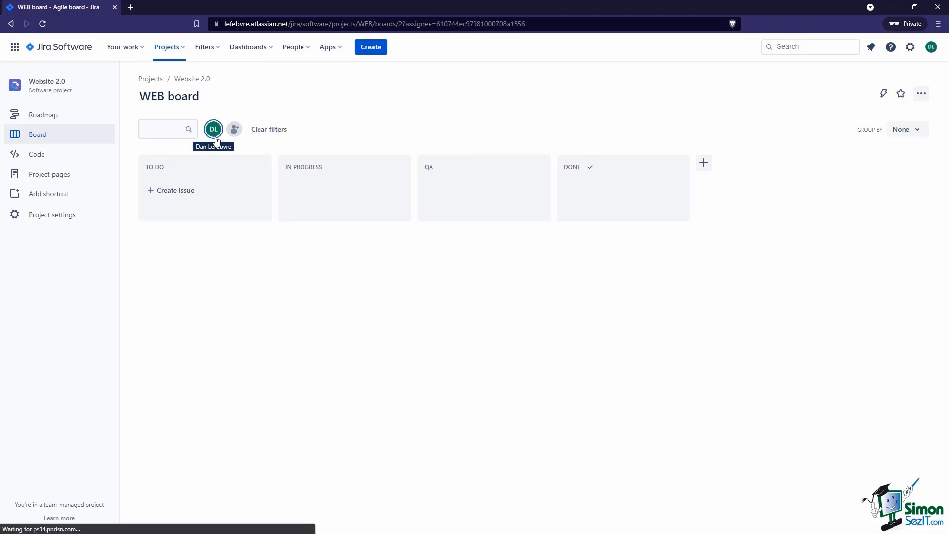
mouse_move(354, 155)
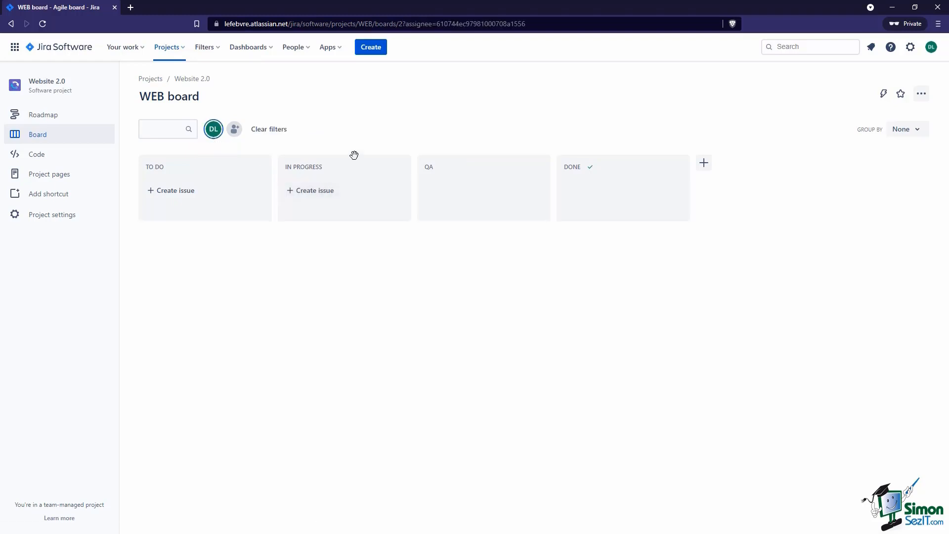
mouse_move(353, 168)
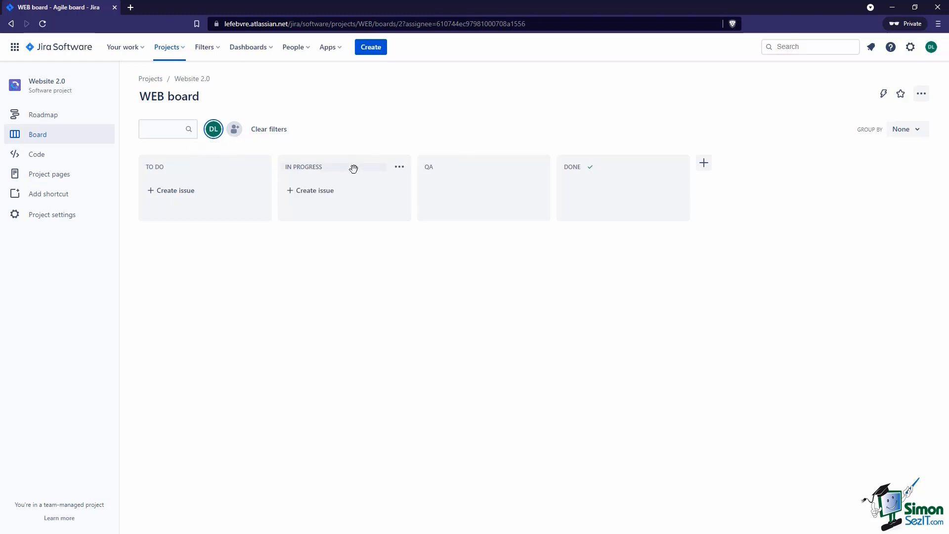
mouse_move(281, 162)
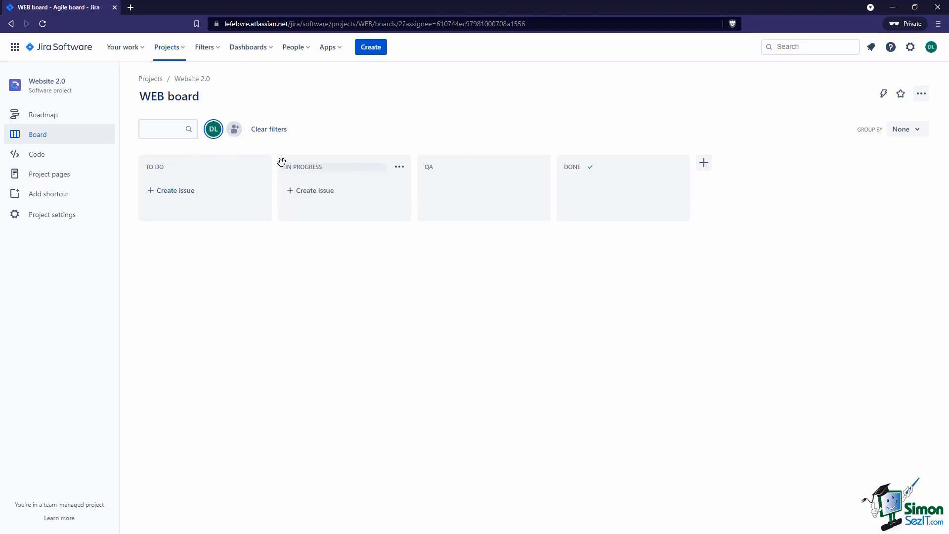
Remove the avatar filter and assign WEB-1 to Dan LeFebvre via 'Assign to me'.
click(268, 129)
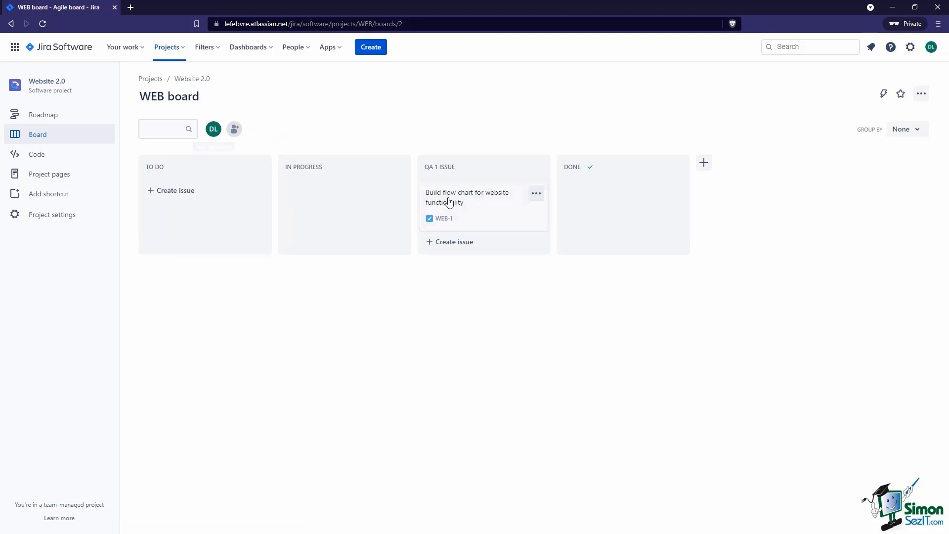
click(467, 197)
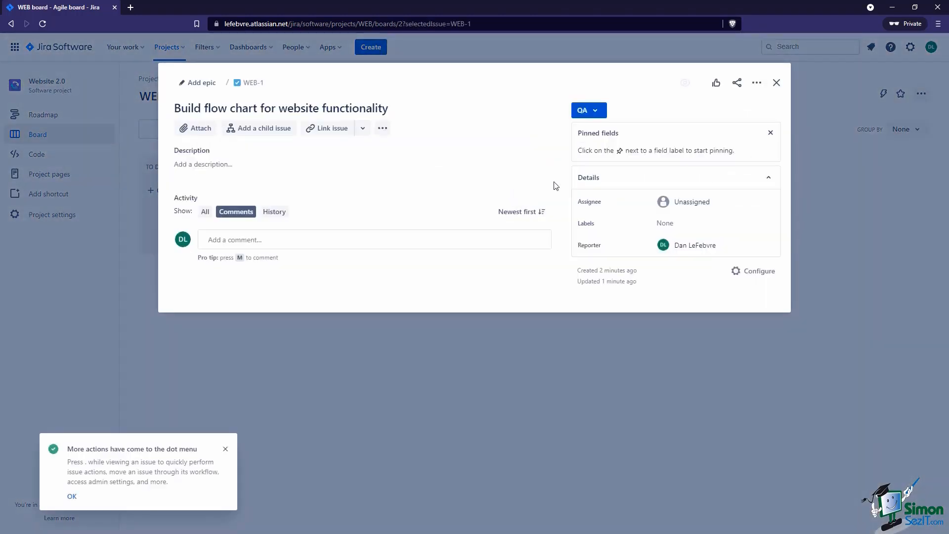
click(711, 202)
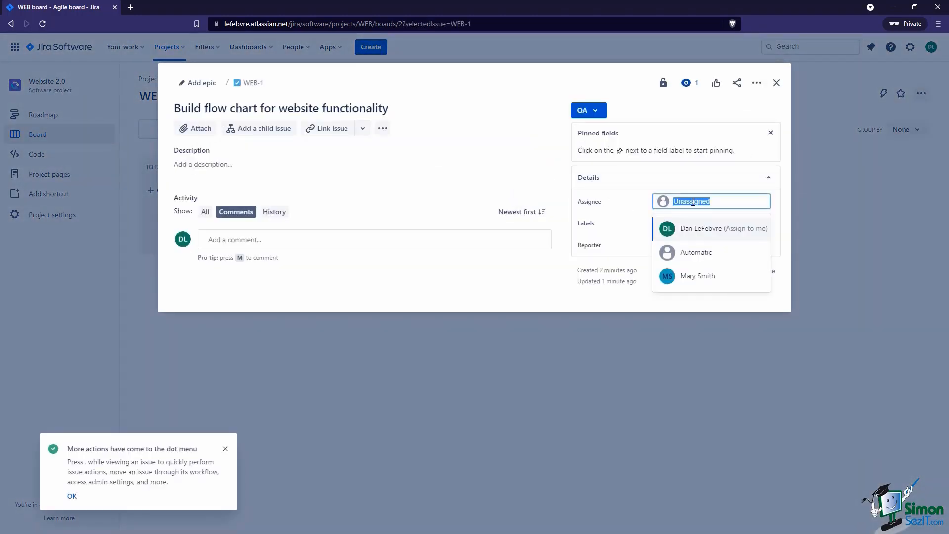
click(722, 228)
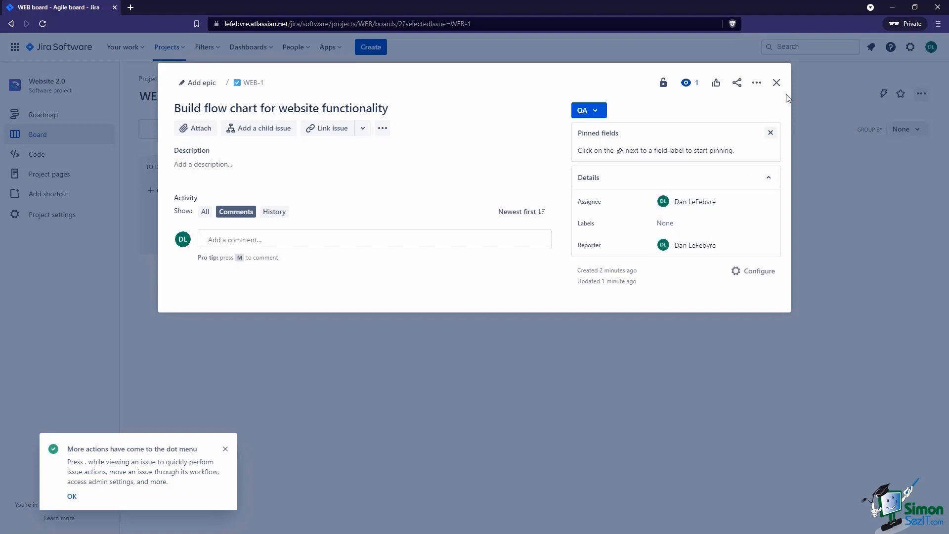
click(777, 82)
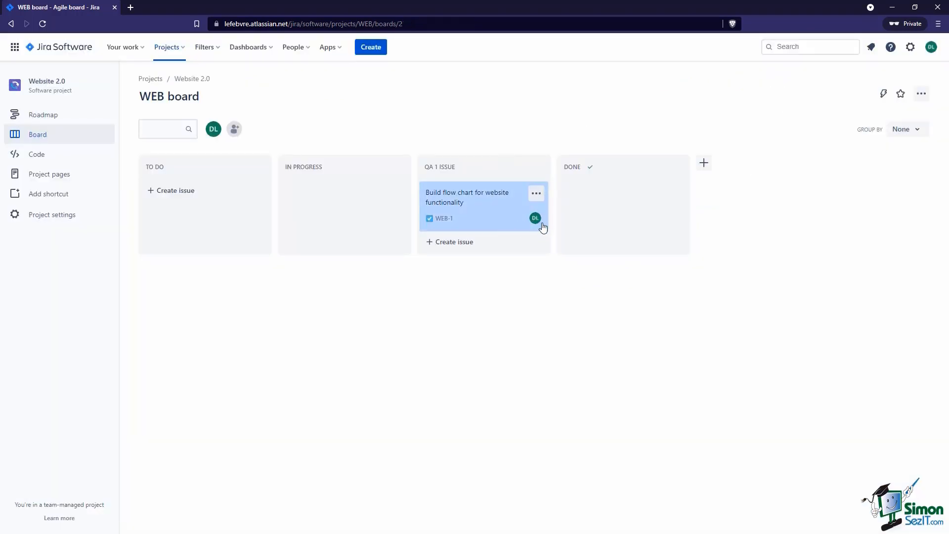
mouse_move(234, 129)
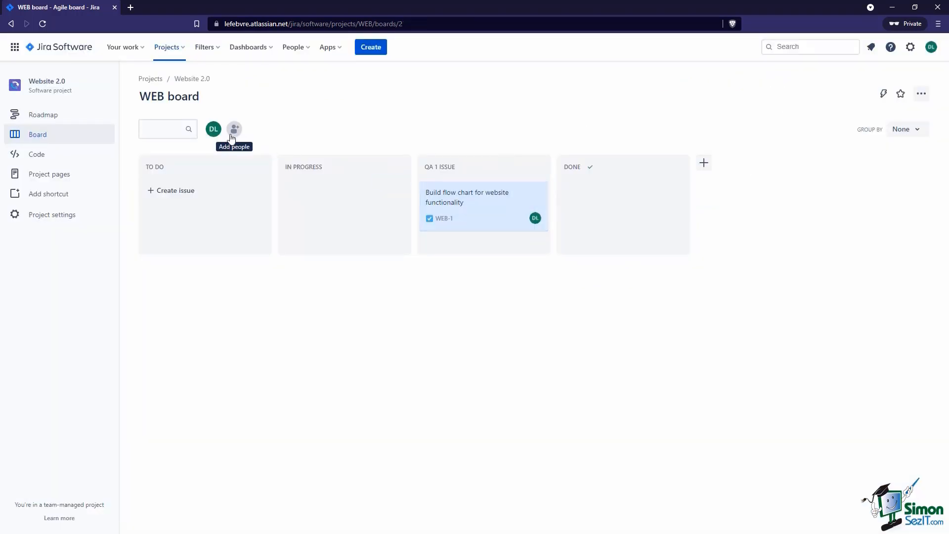
mouse_move(213, 129)
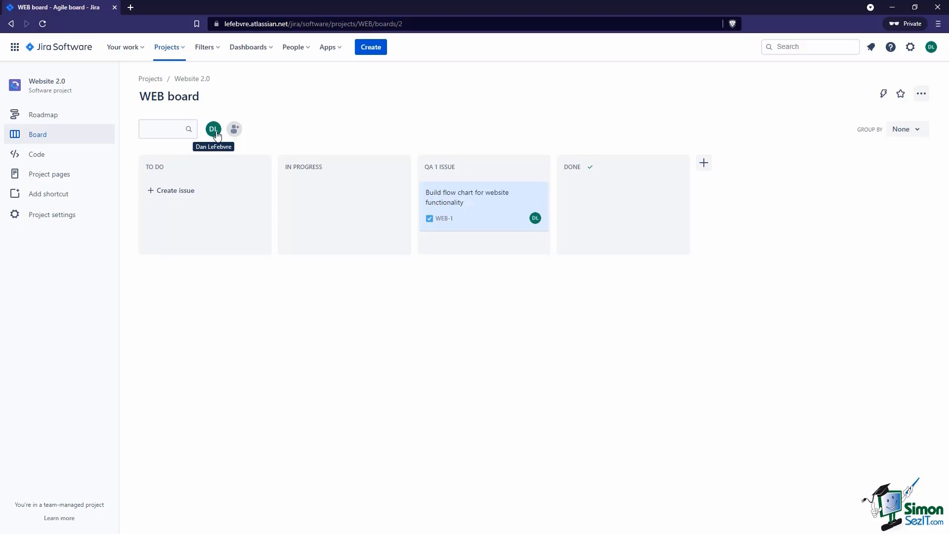
Group the board by Assignee, then collapse and re-expand the Dan LeFebvre and Unassigned swimlanes.
click(906, 129)
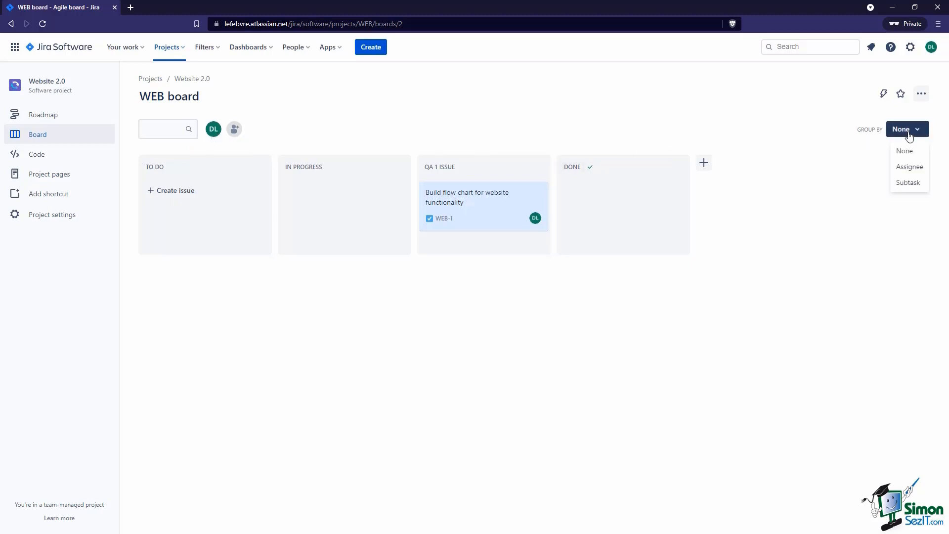
mouse_move(909, 170)
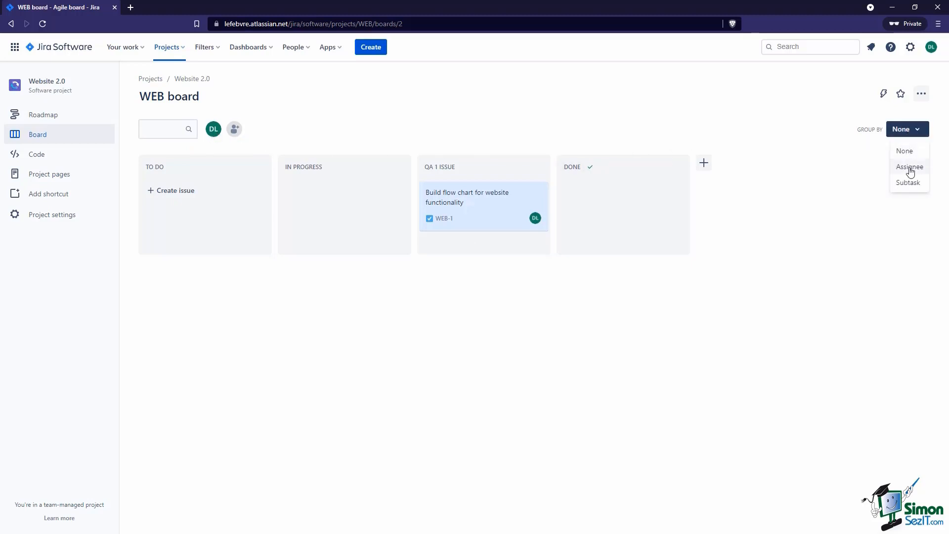
mouse_move(911, 175)
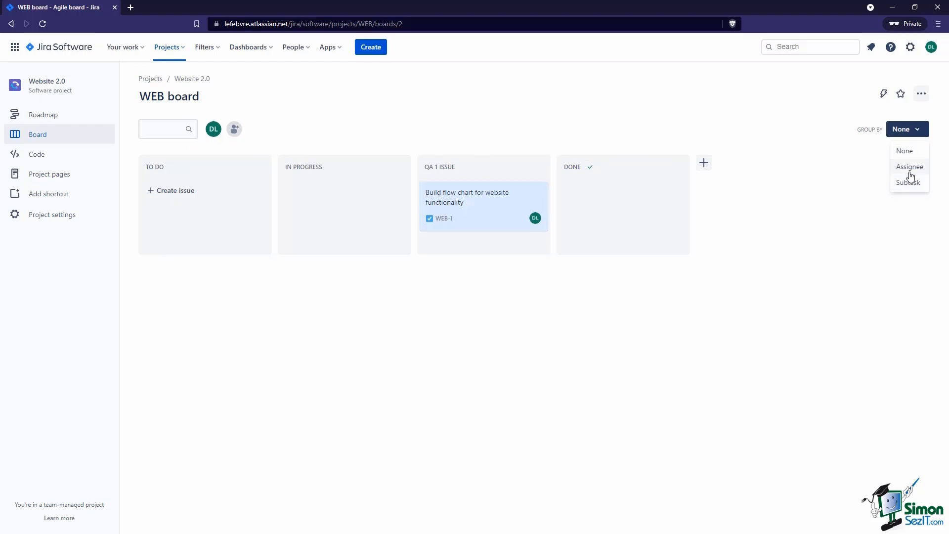
click(909, 166)
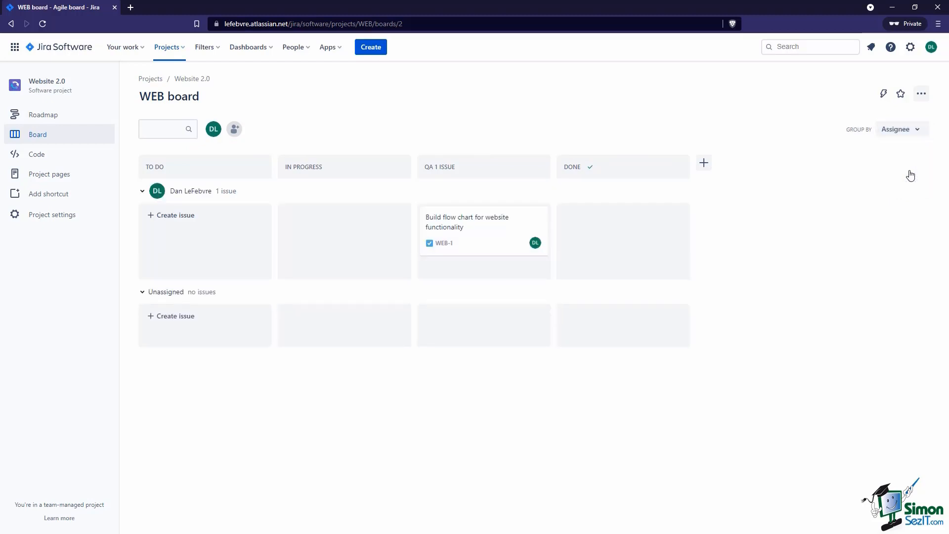
mouse_move(283, 186)
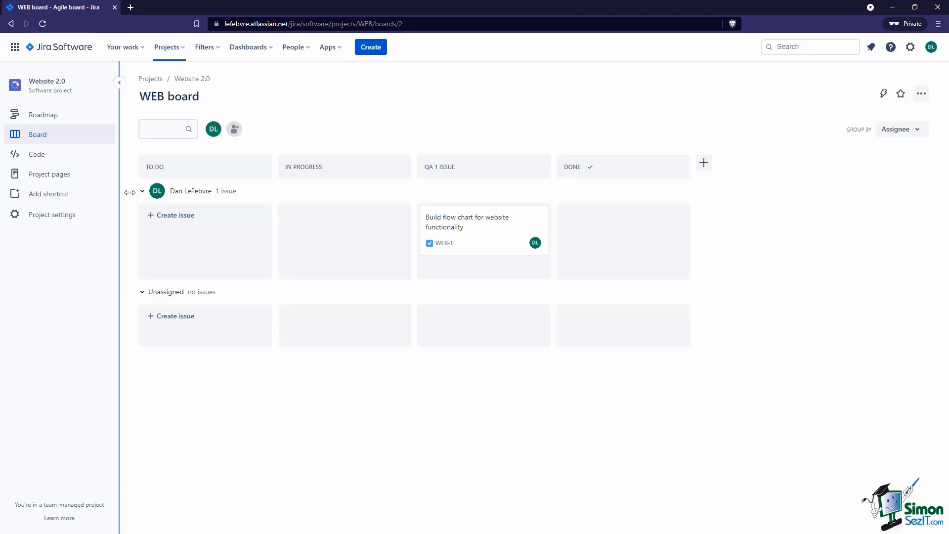
click(142, 190)
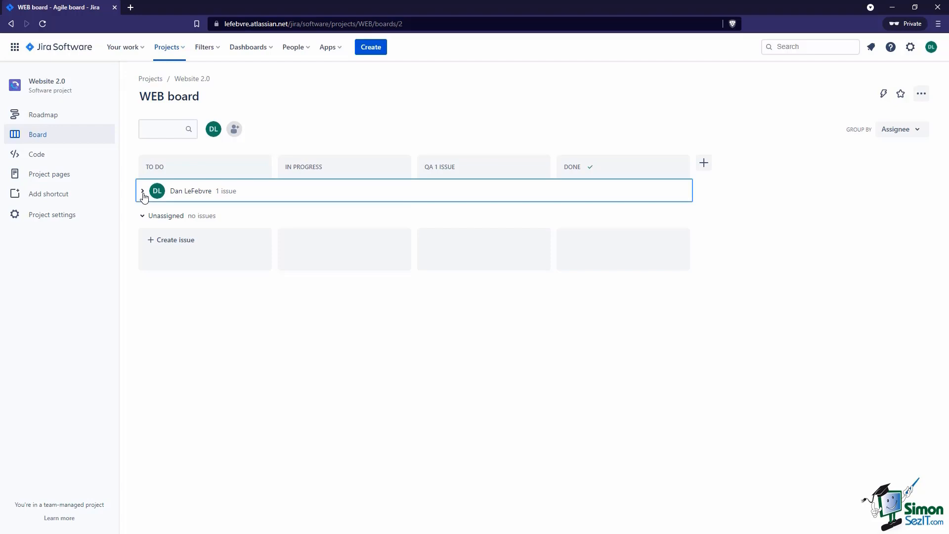
click(143, 191)
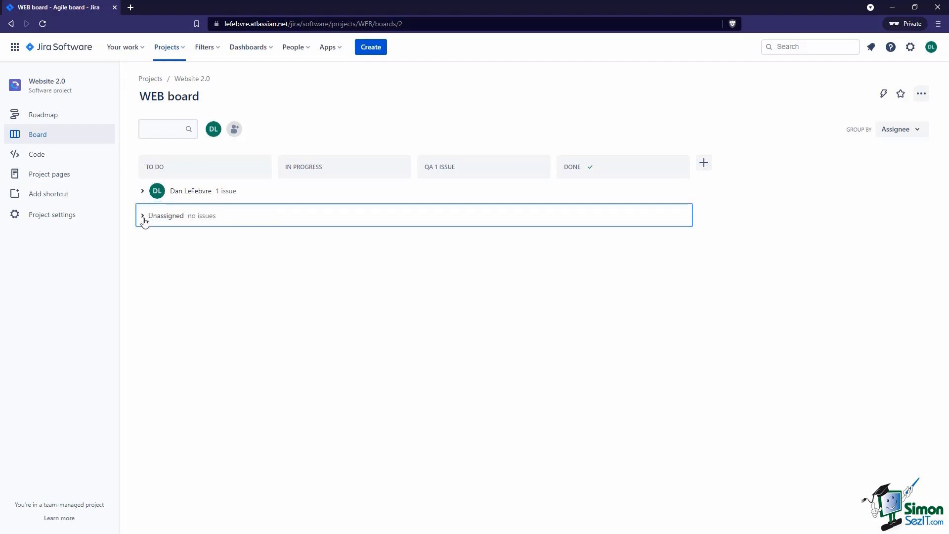
click(143, 215)
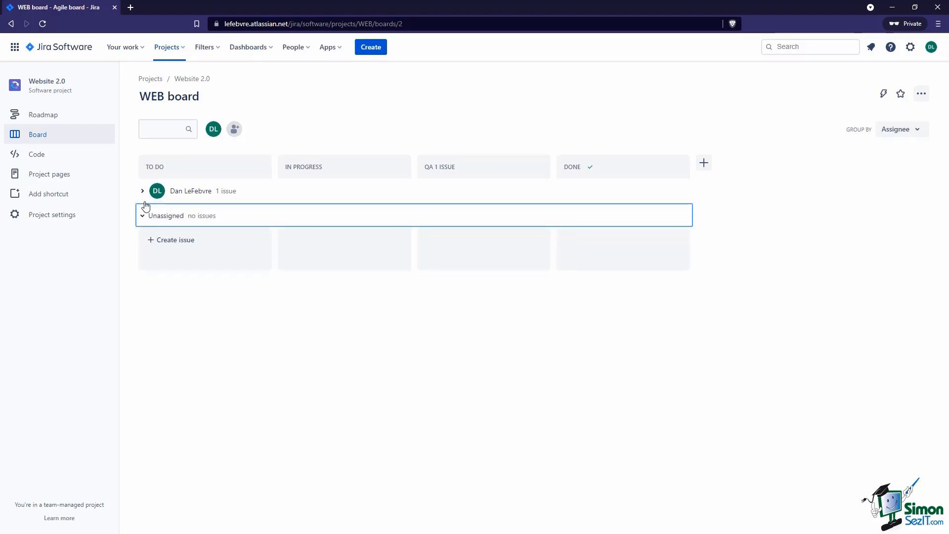
mouse_move(208, 267)
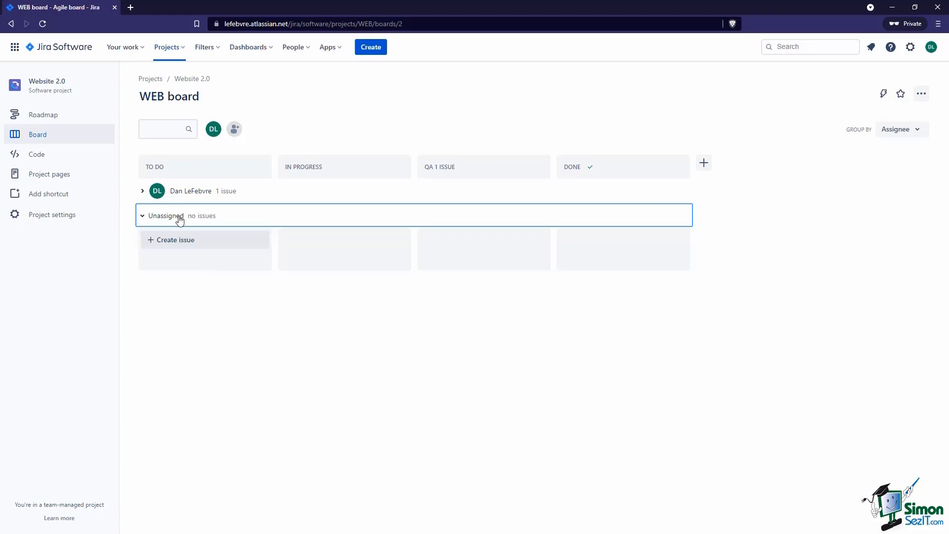
click(142, 191)
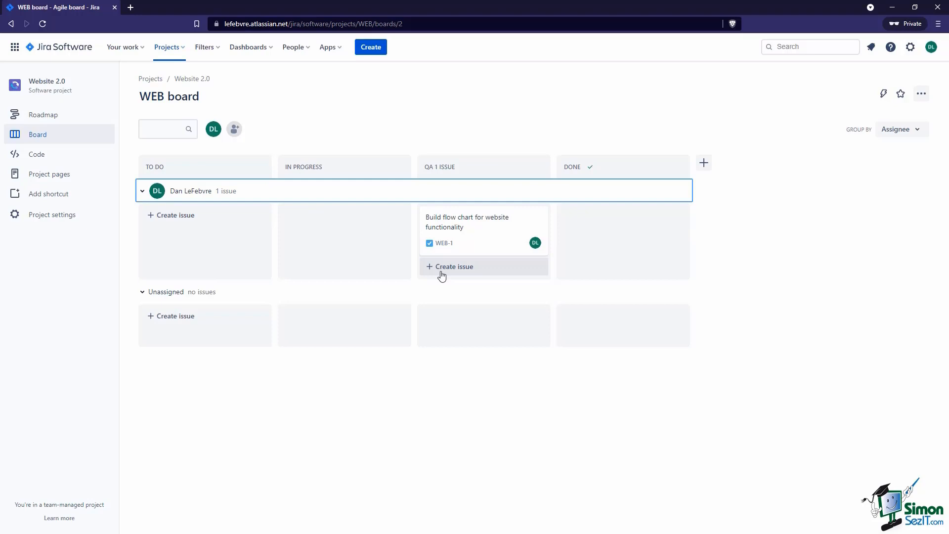
mouse_move(461, 242)
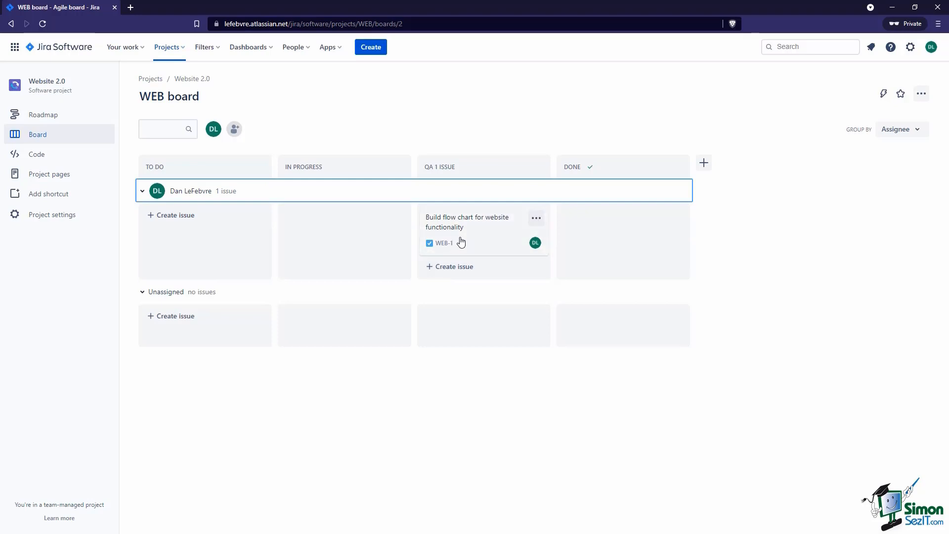